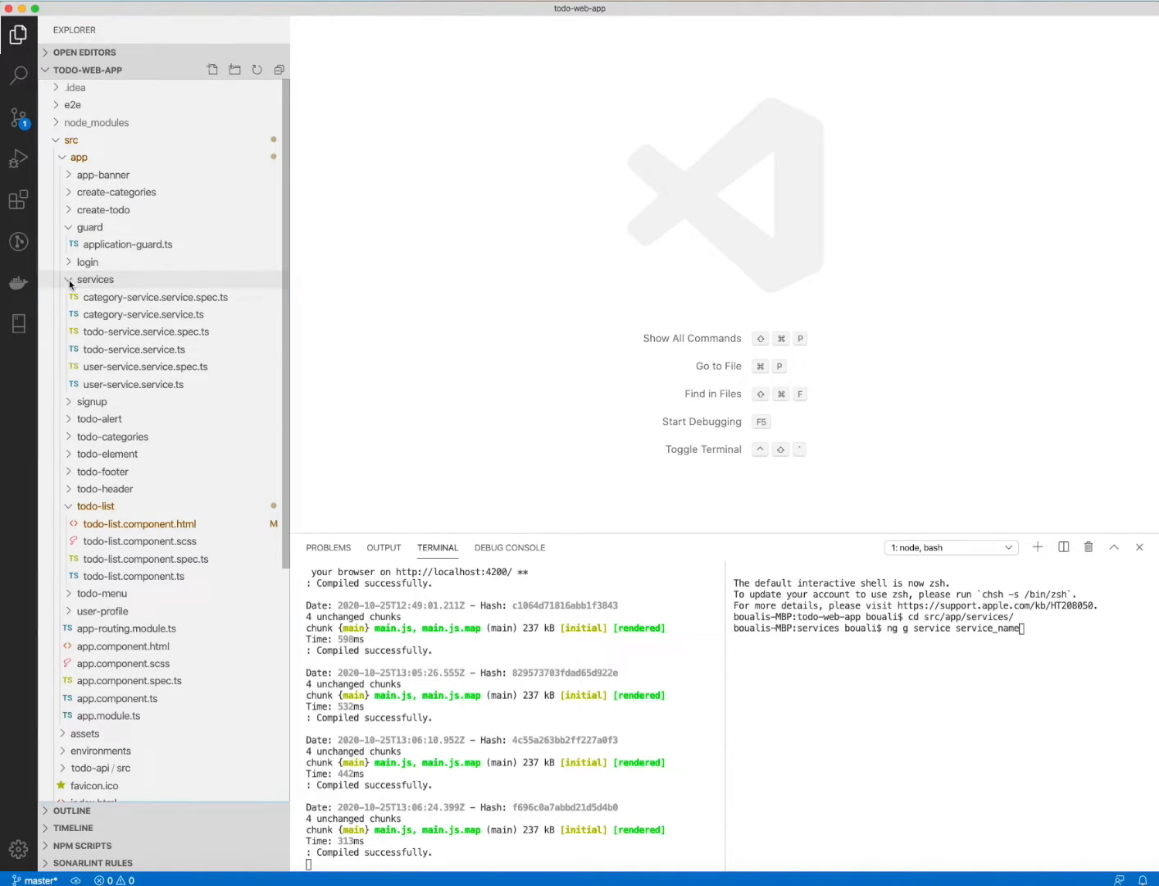
Collapse the guard and todo-list folders in the Explorer to compact the app folder list.
left_click(91, 227)
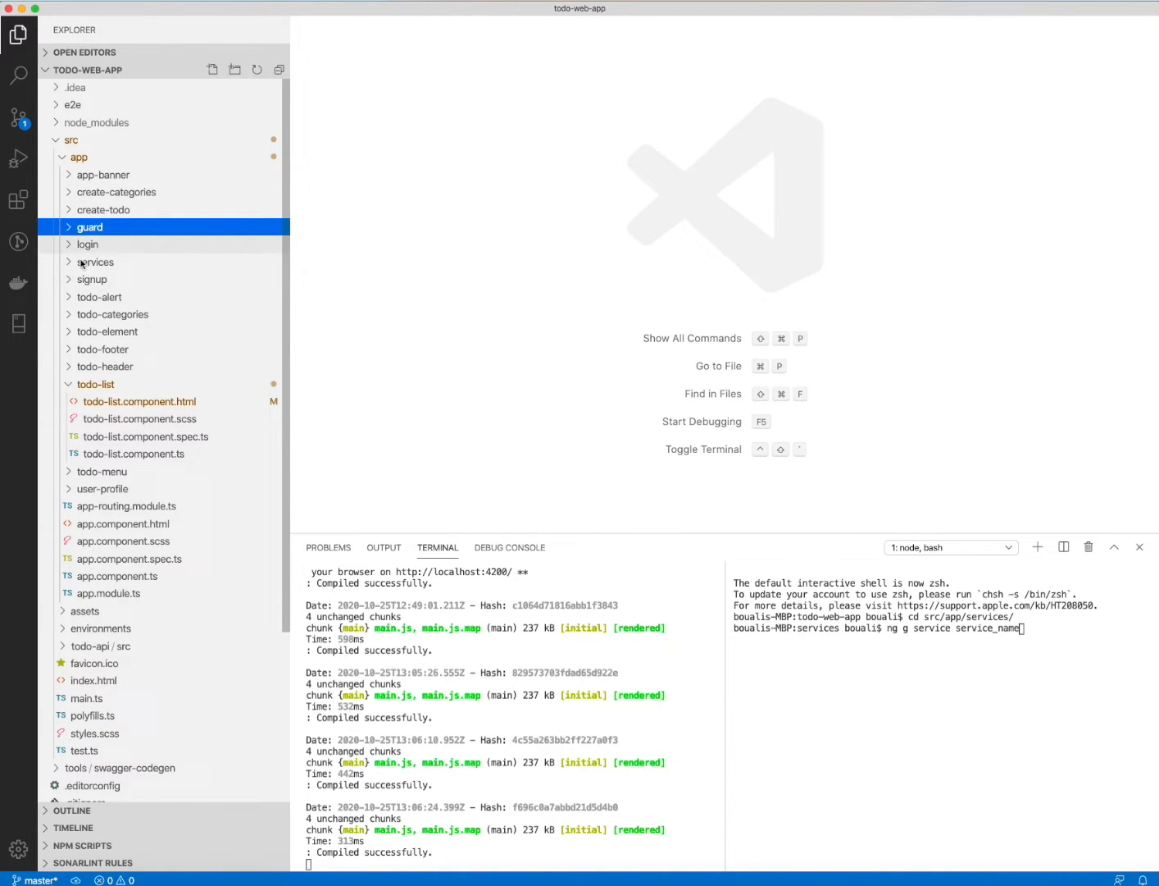
left_click(95, 384)
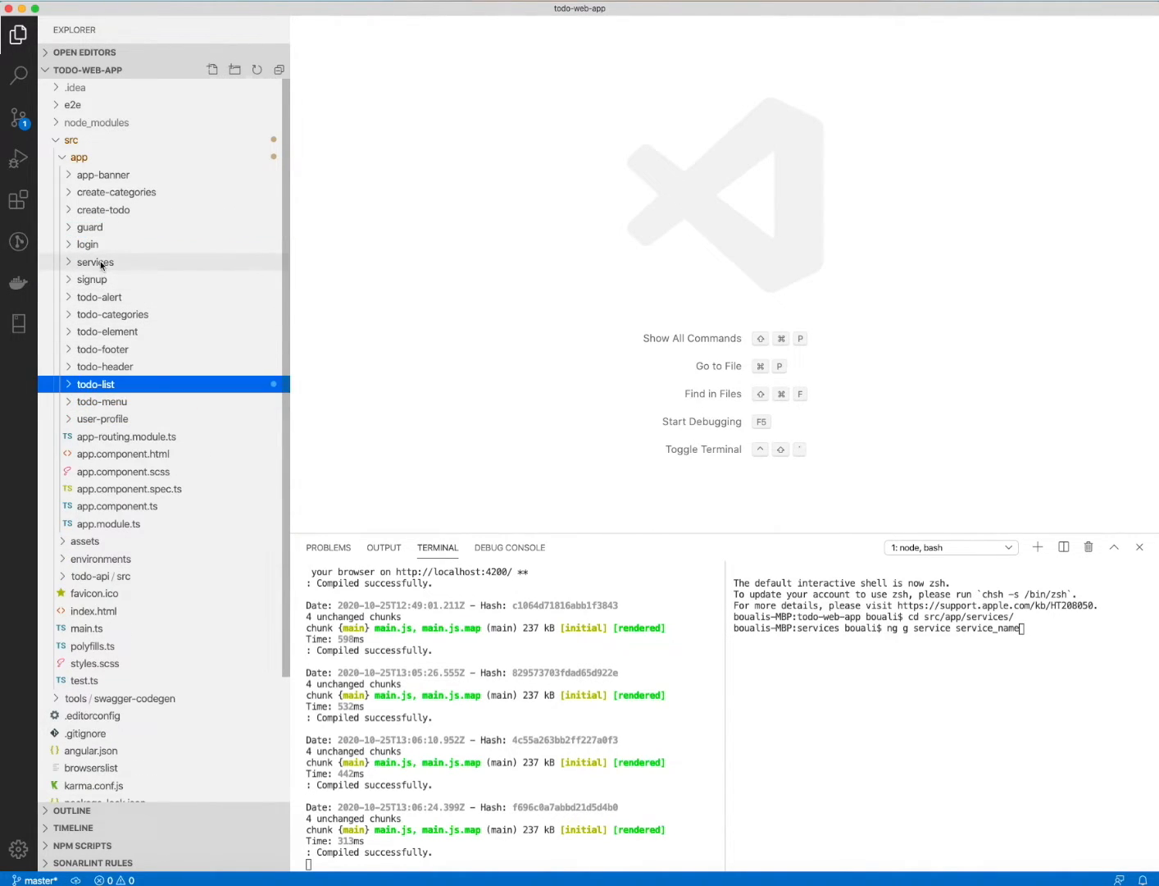
mouse_move(111, 315)
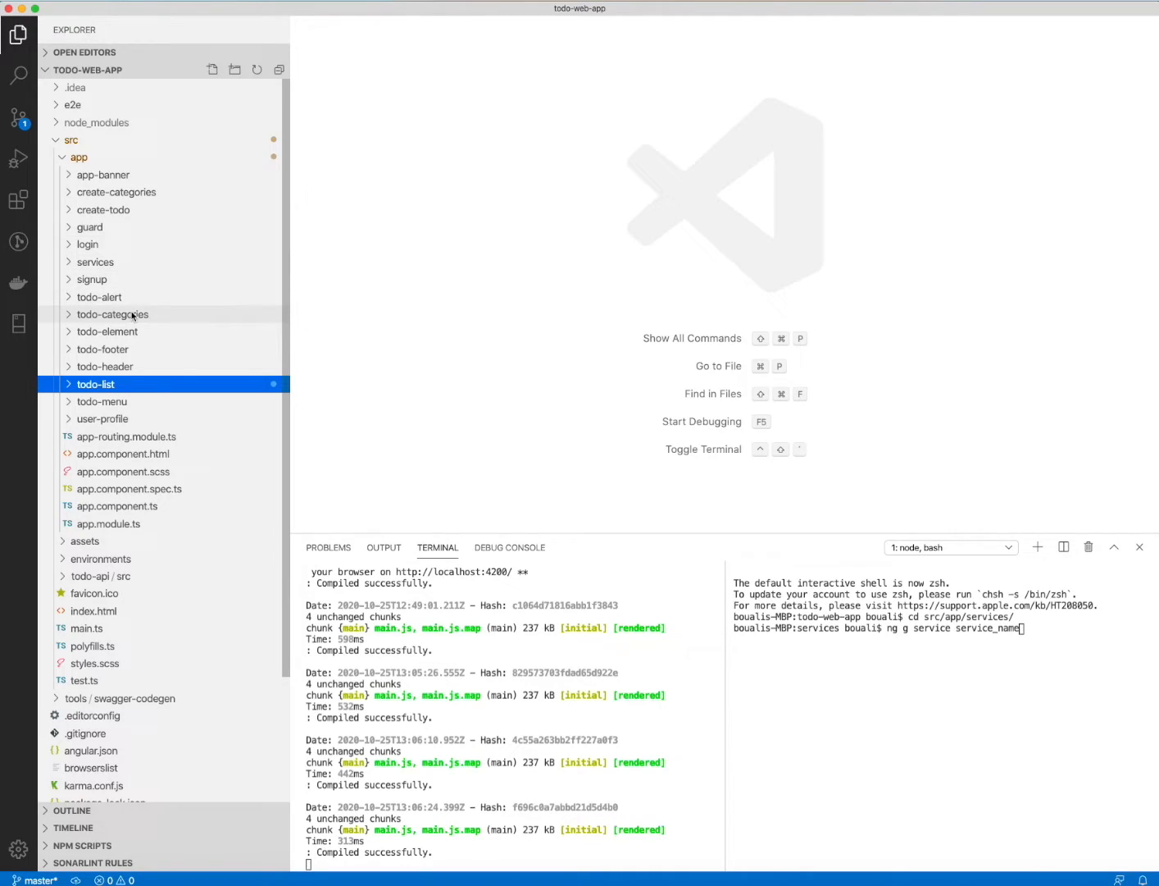
mouse_move(112, 315)
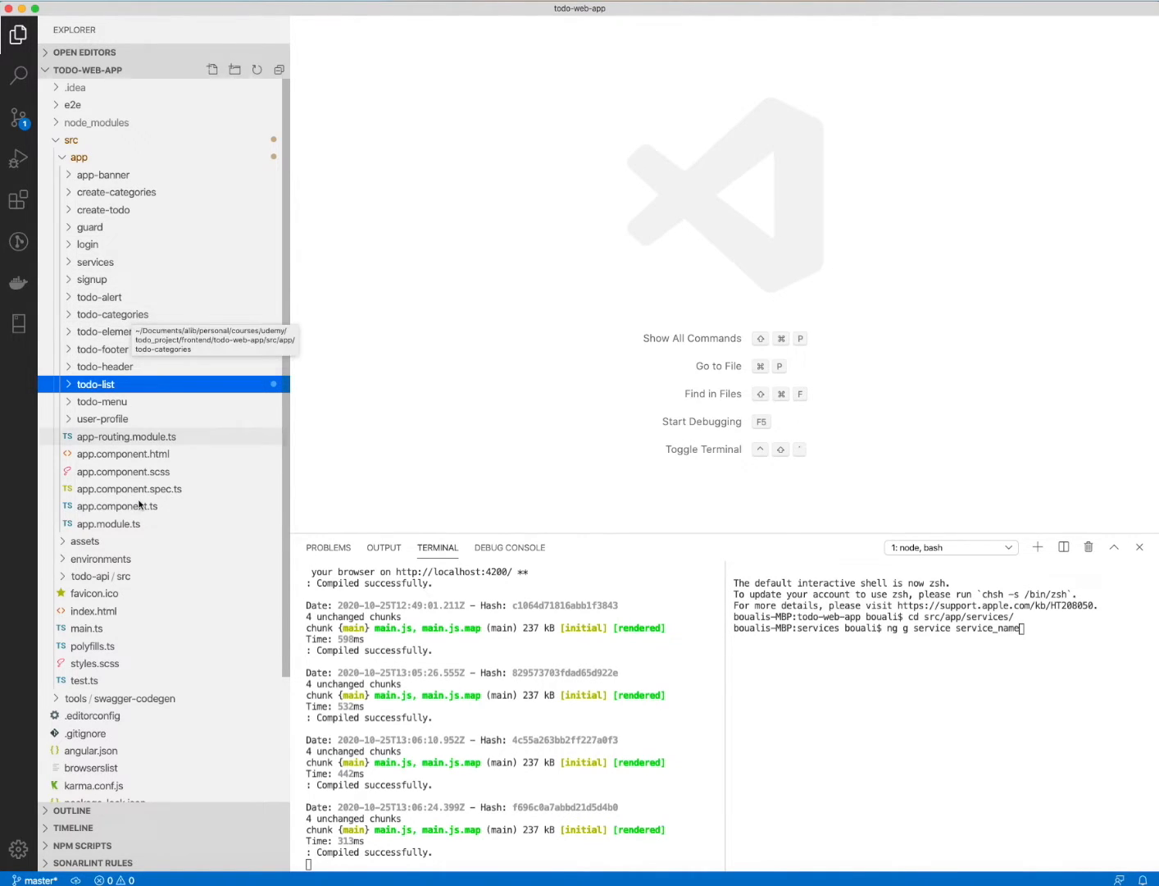
mouse_move(121, 443)
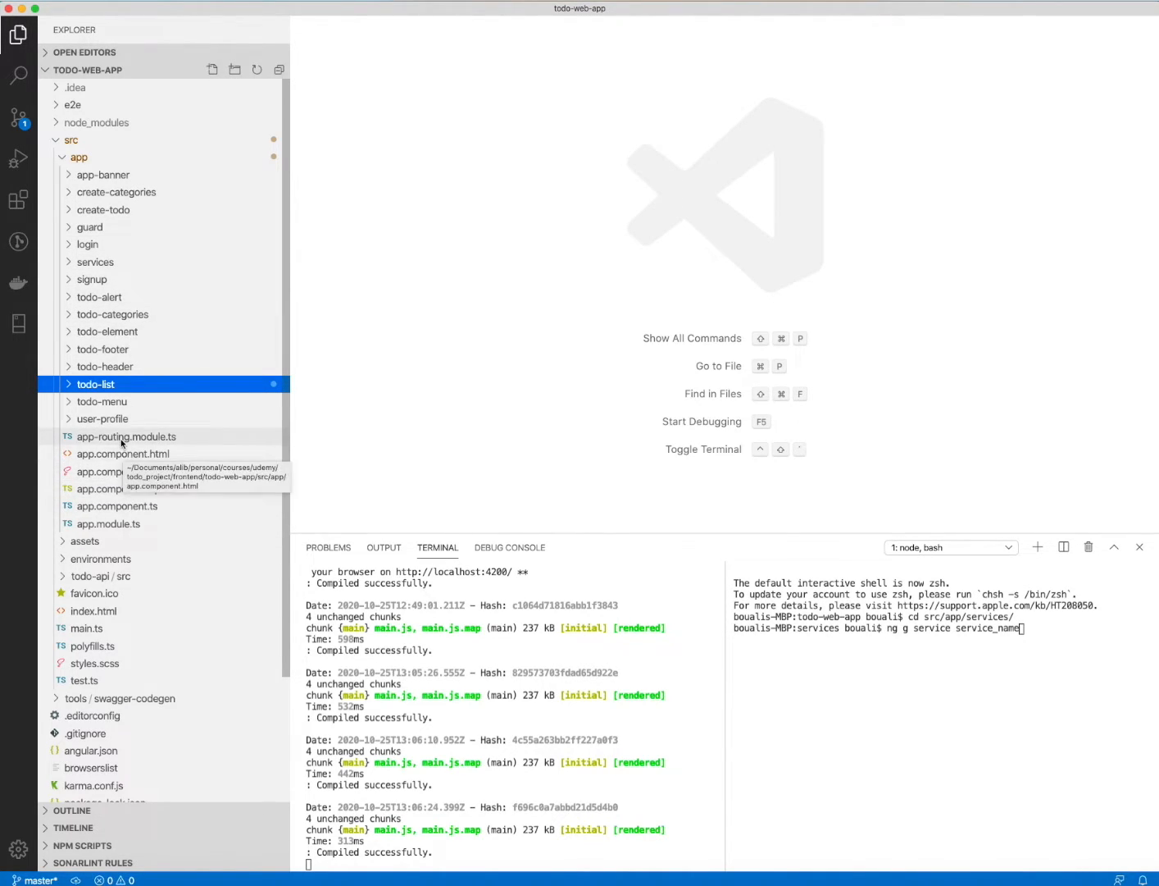
Show app-routing.module.ts in the editor with its imports and routes array, selecting a route path.
left_click(126, 436)
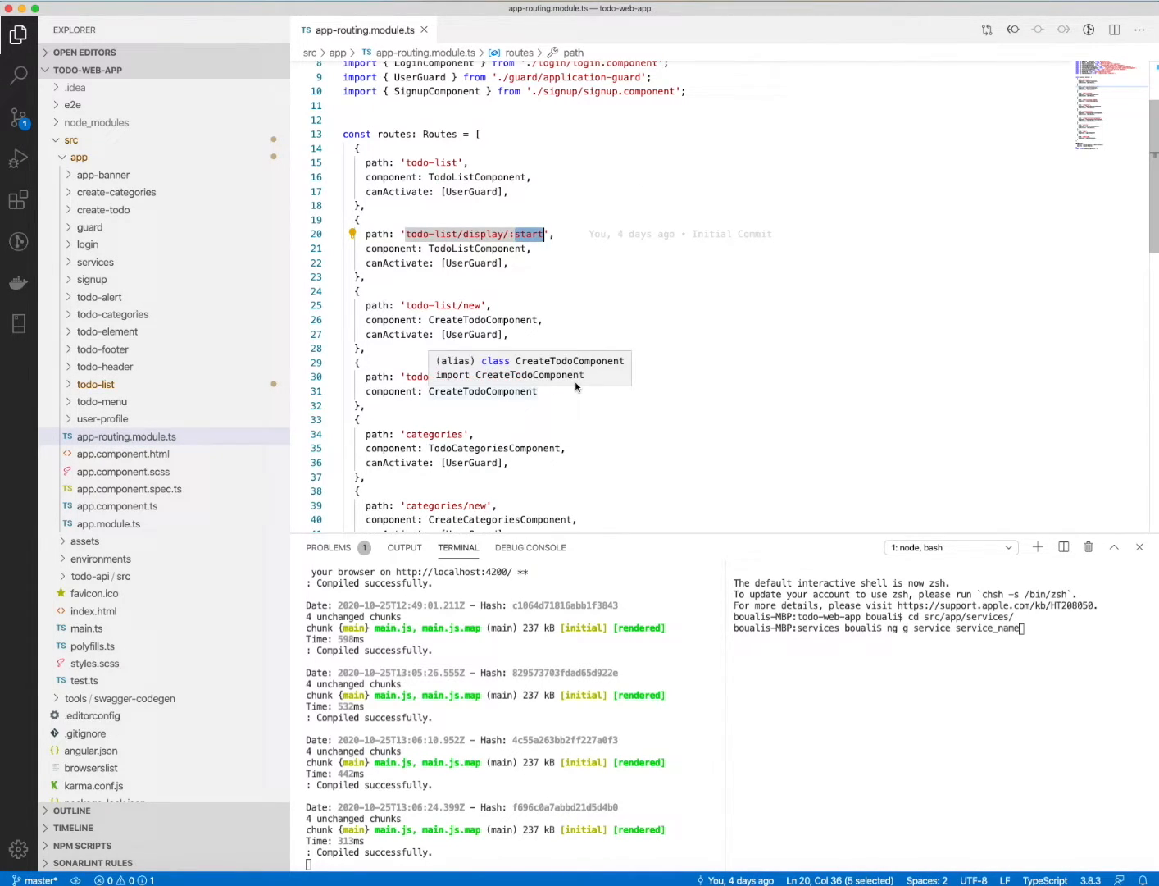
scroll("down", 3)
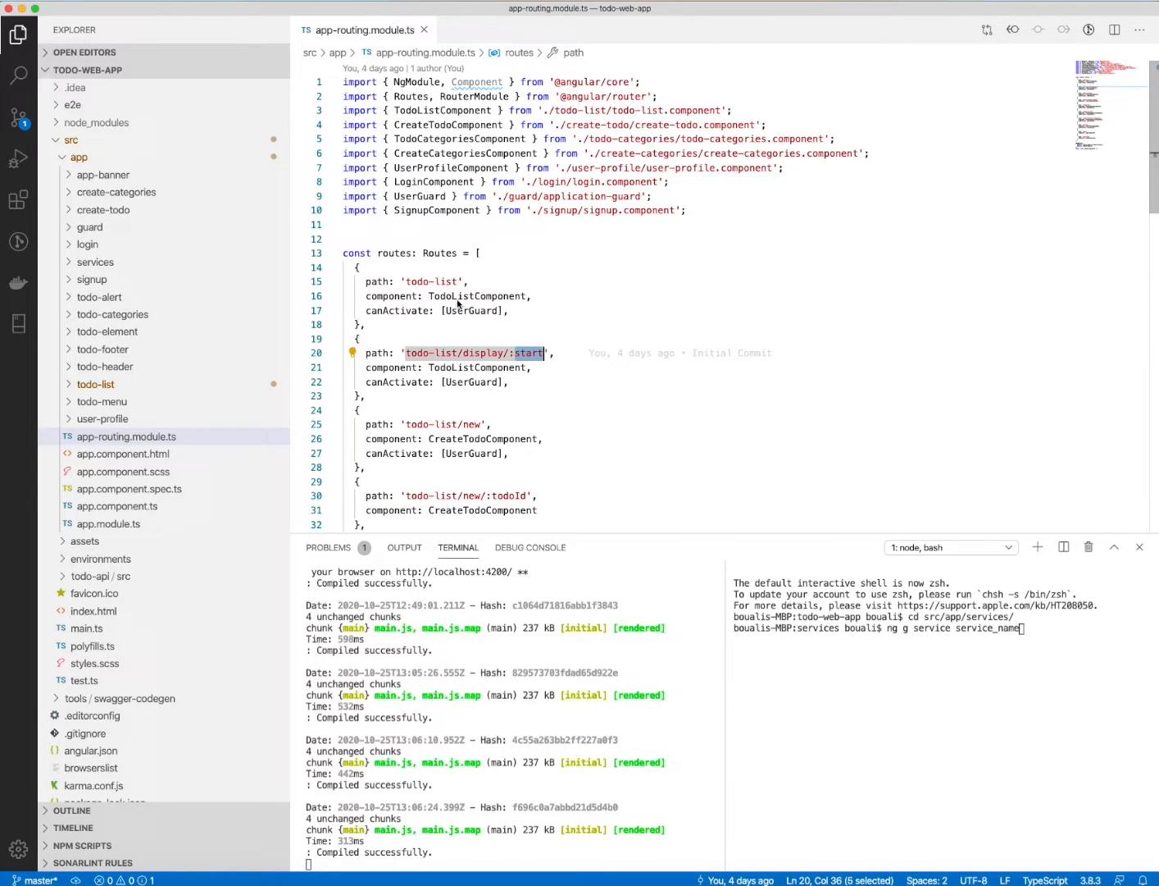
left_click(475, 252)
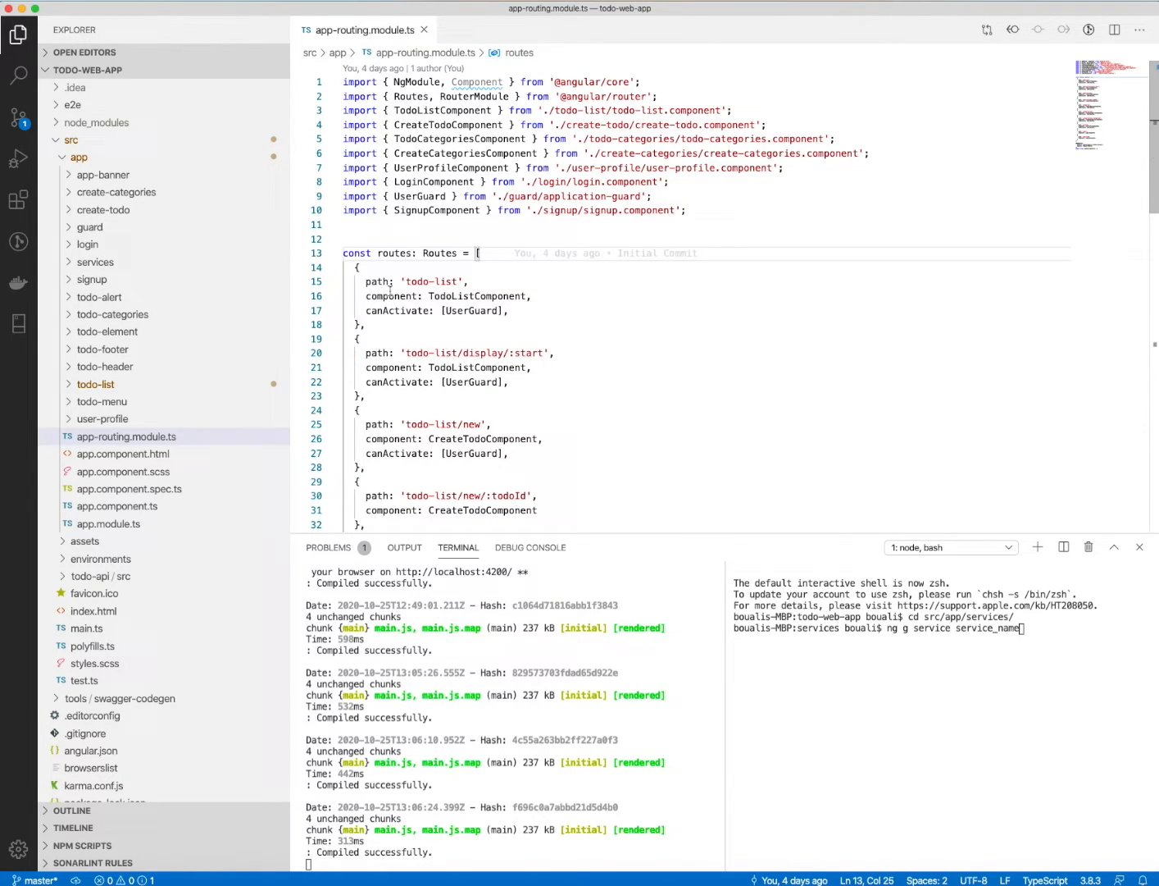
double_click(430, 282)
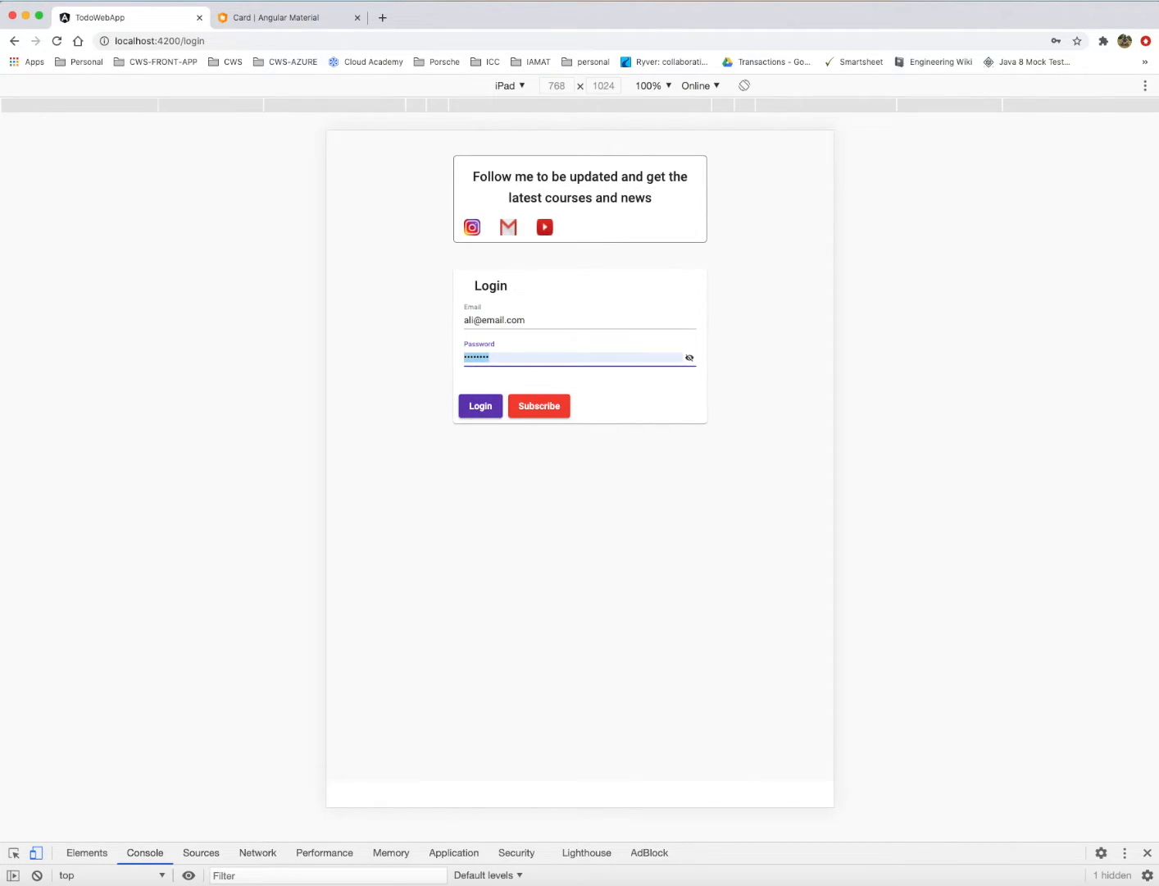
Log in to the Todo App in Chrome and dismiss the password breach warning to reach the category list.
left_click(480, 407)
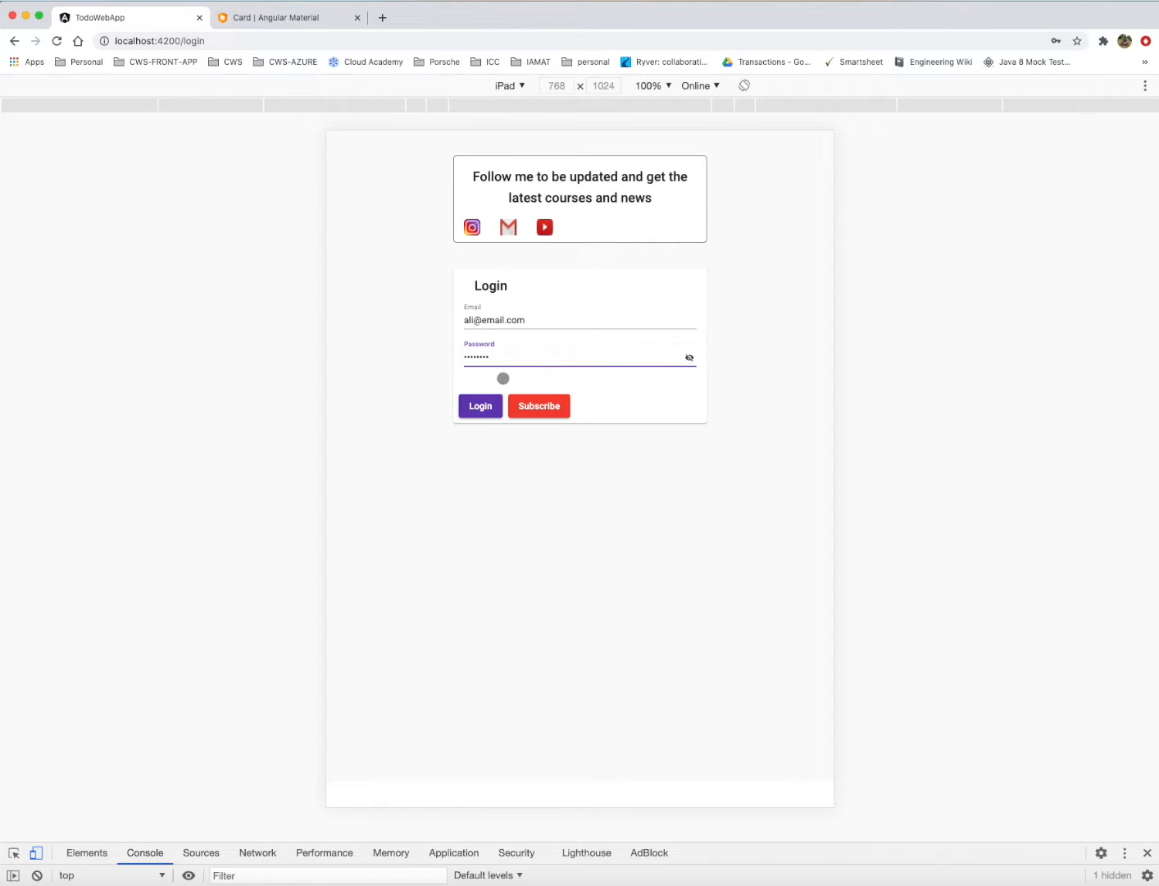
left_click(481, 406)
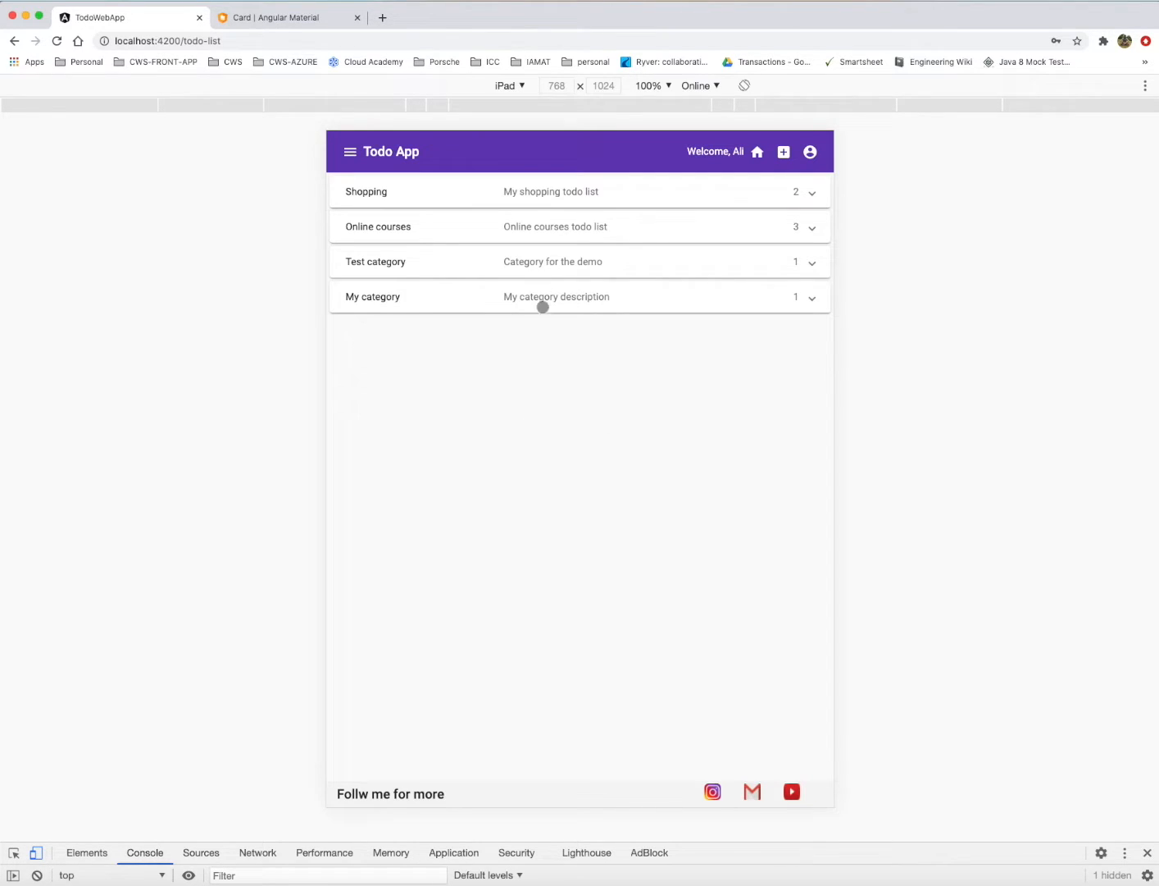
left_click(171, 41)
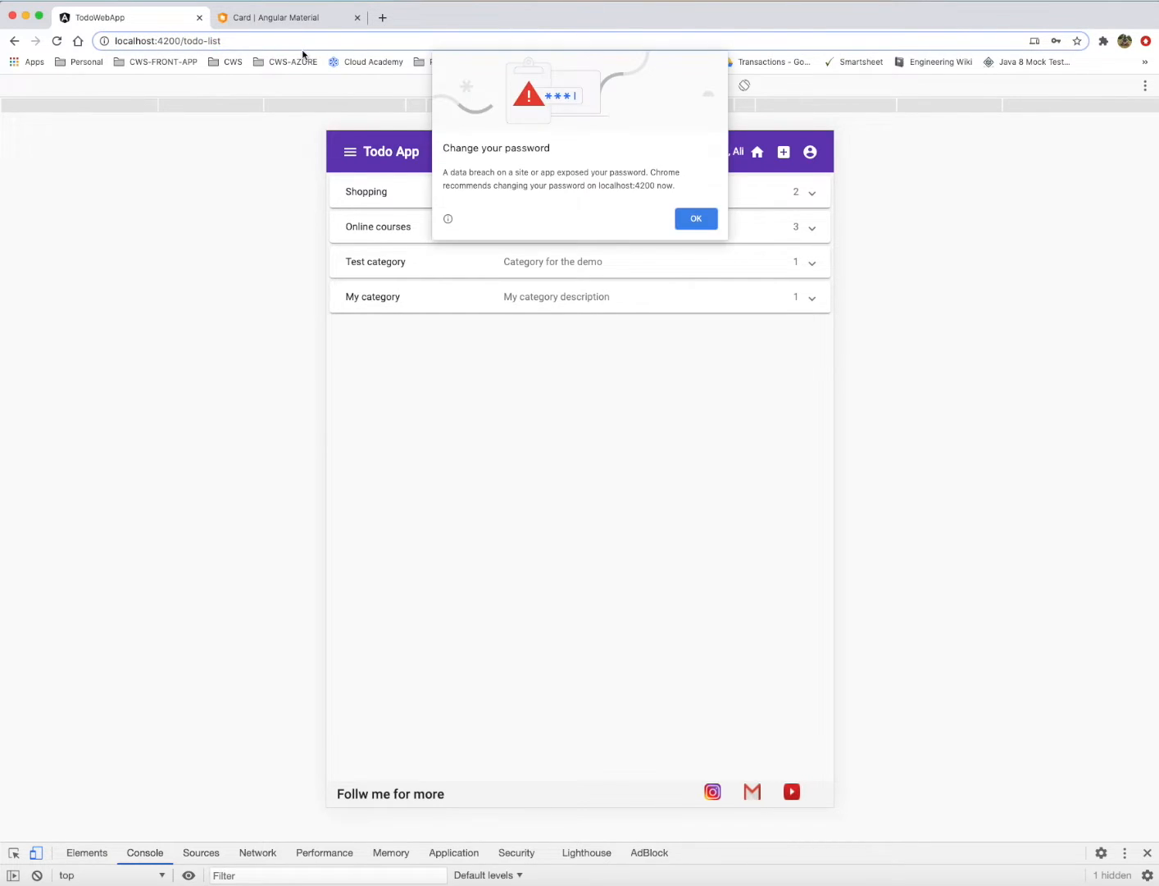
left_click(695, 219)
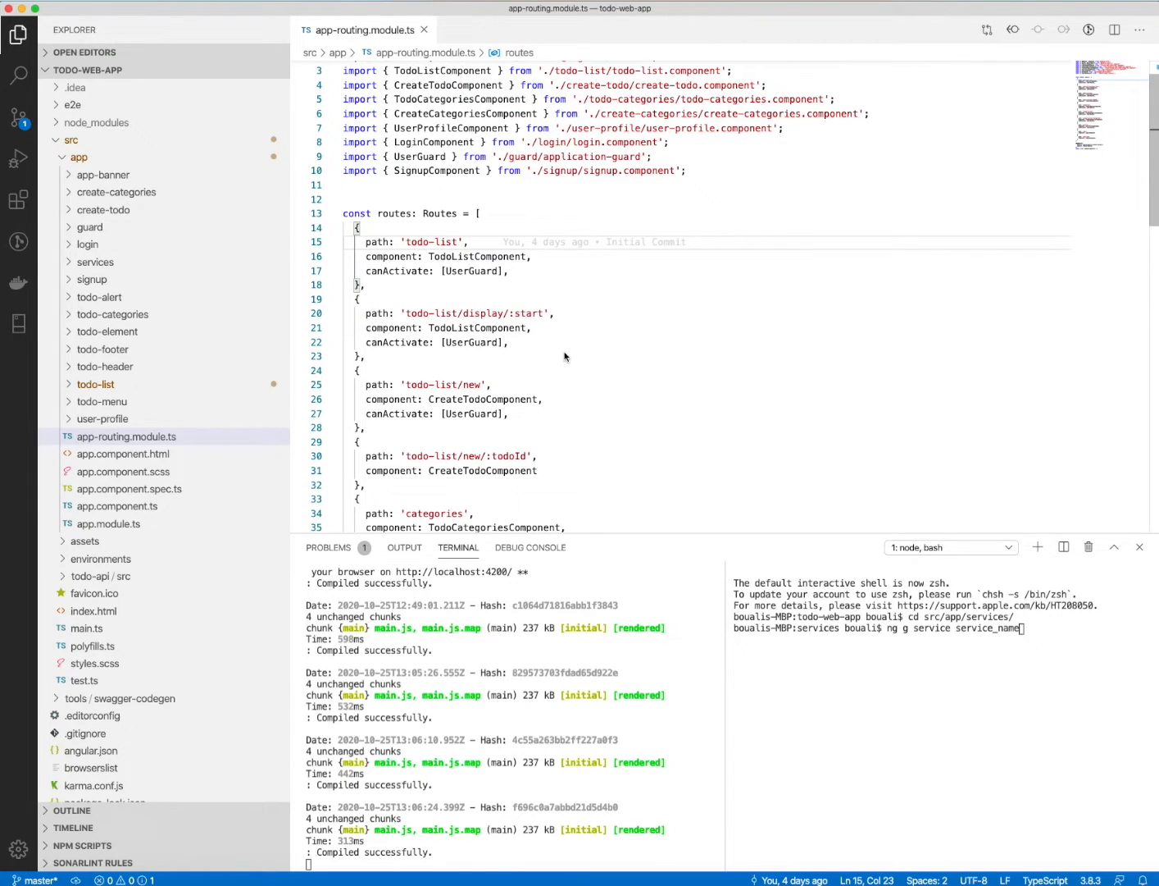
Look at todo-list.component.ts behind the todo-list route, then return to app-routing.module.ts.
left_click(356, 228)
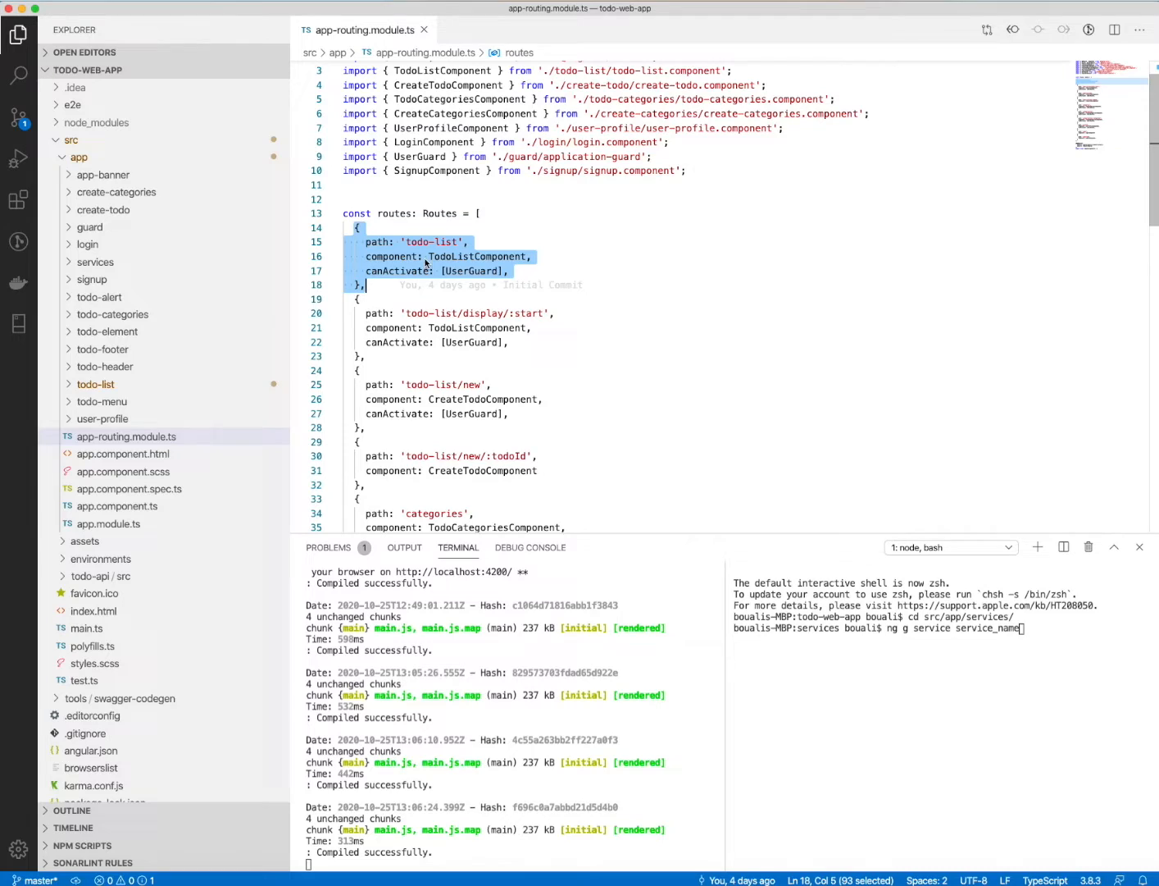
left_click(387, 241)
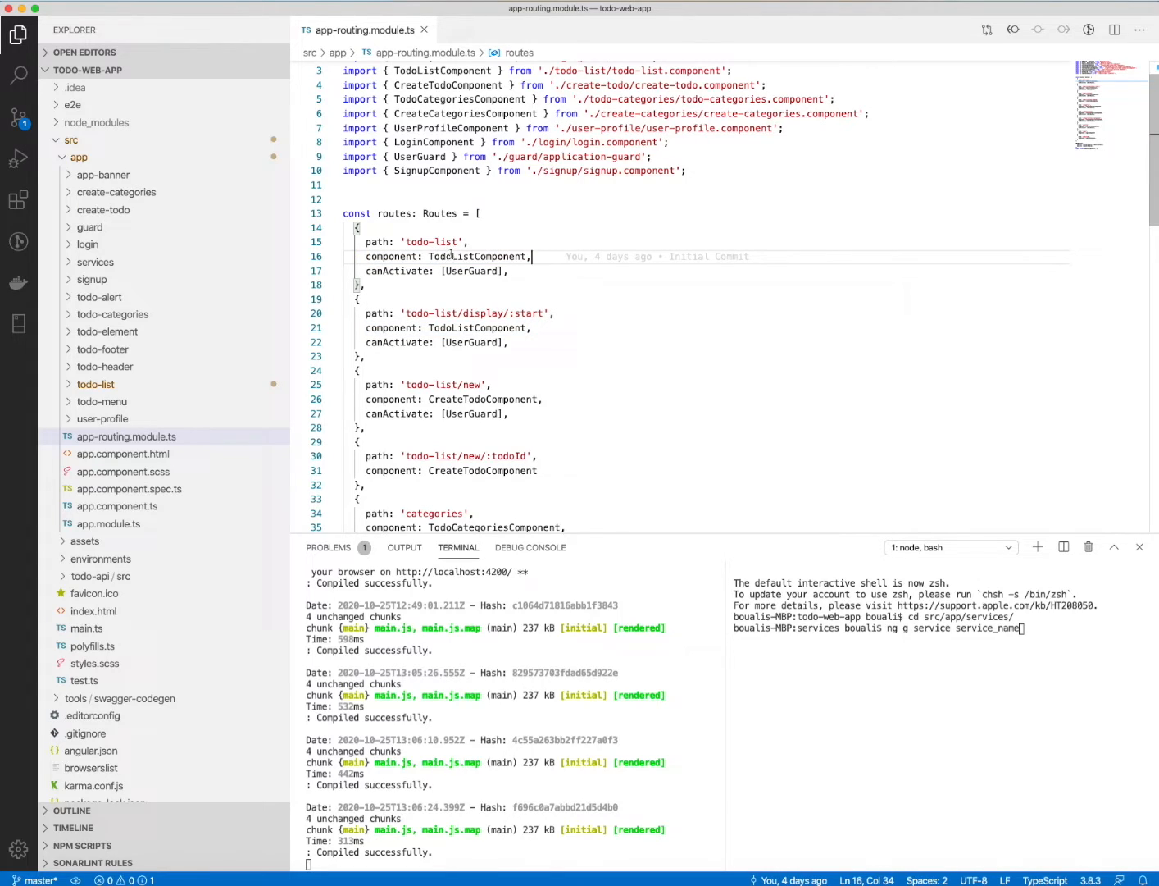
double_click(477, 256)
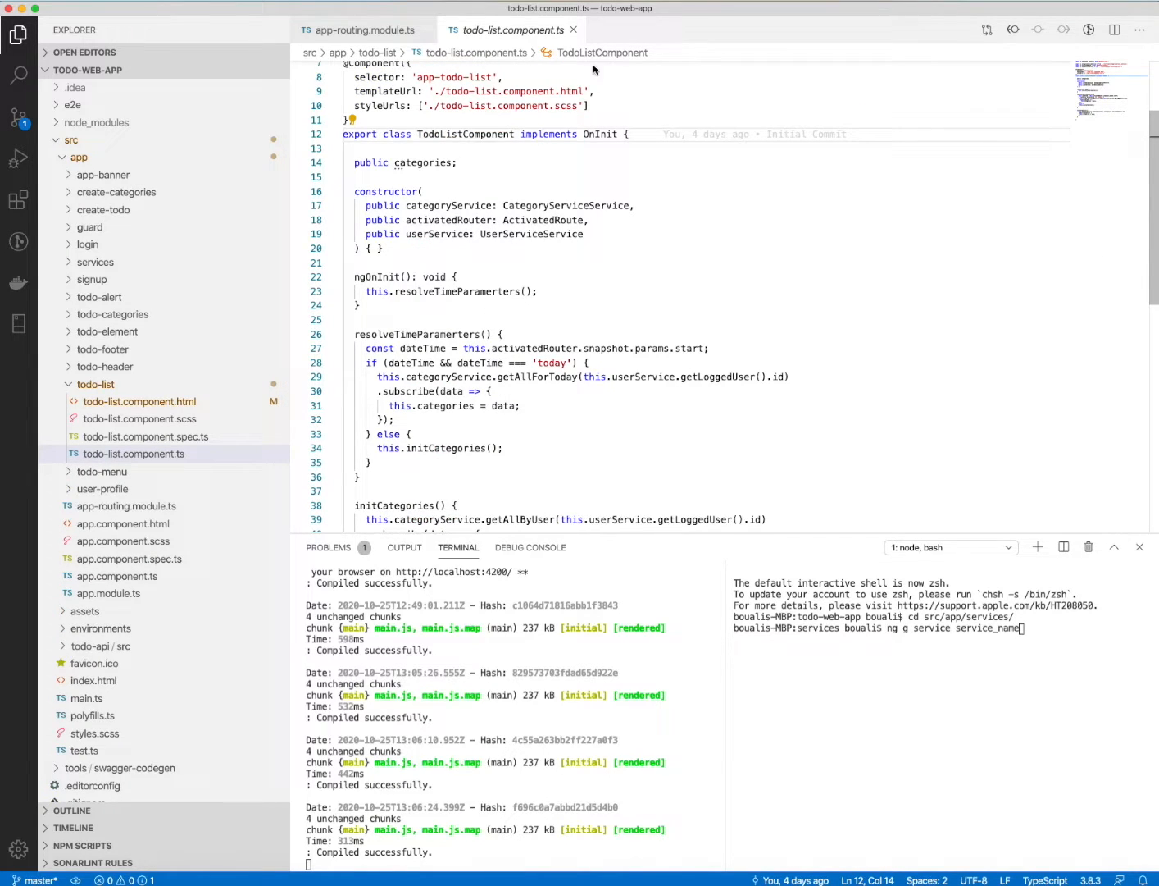
left_click(364, 29)
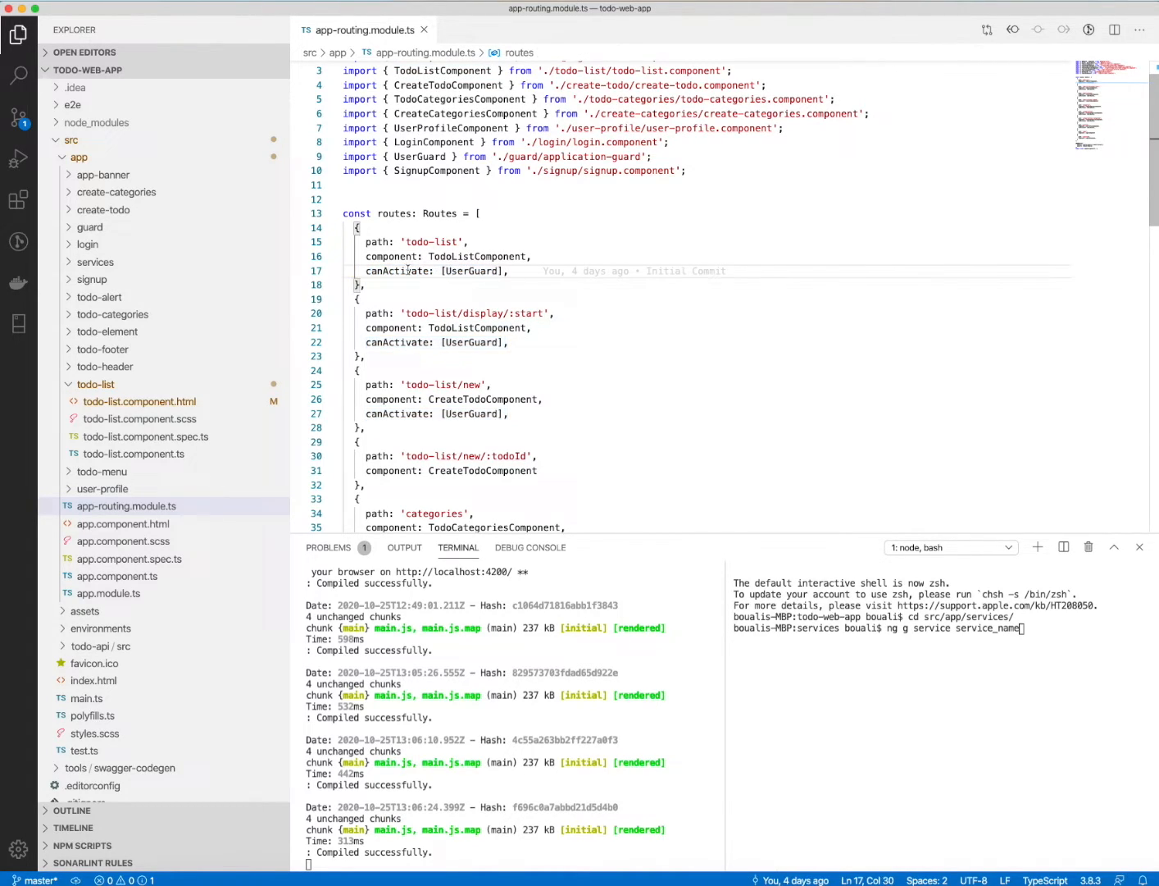
double_click(397, 271)
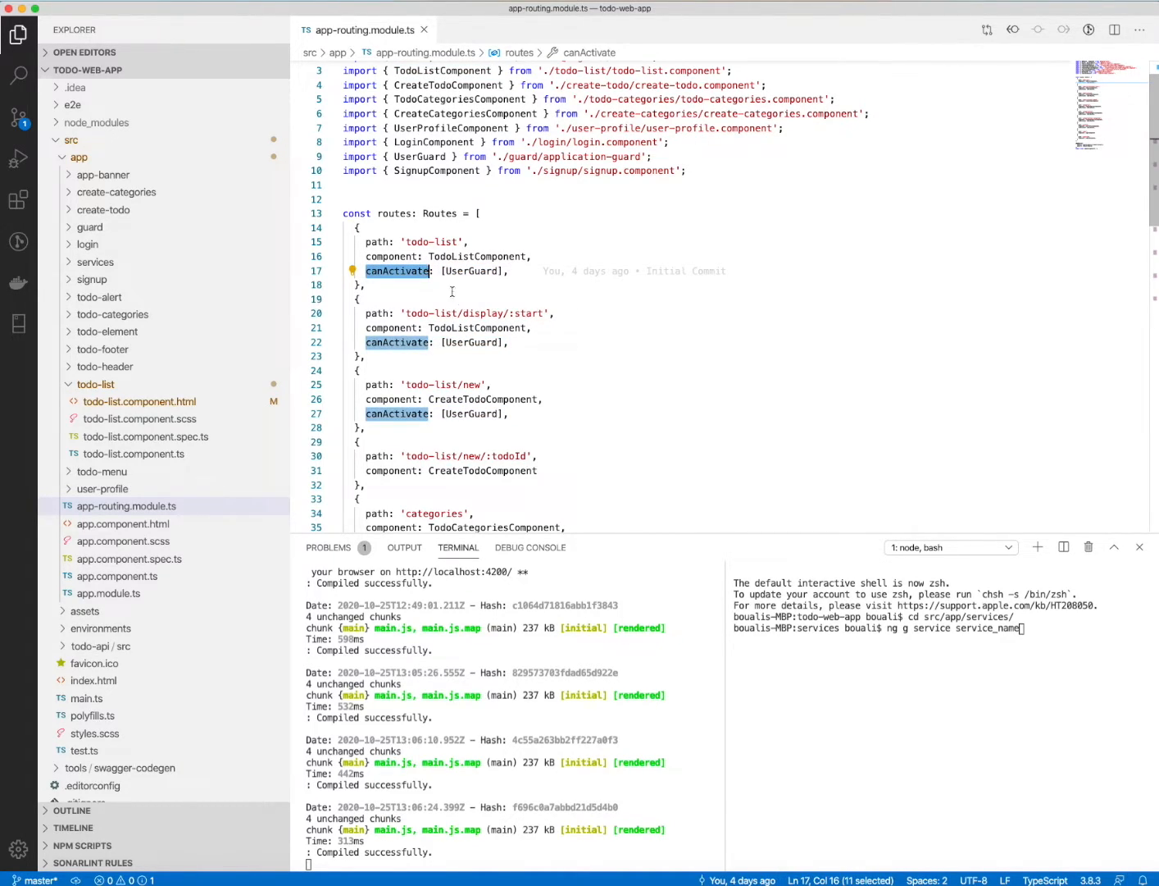
left_click(468, 270)
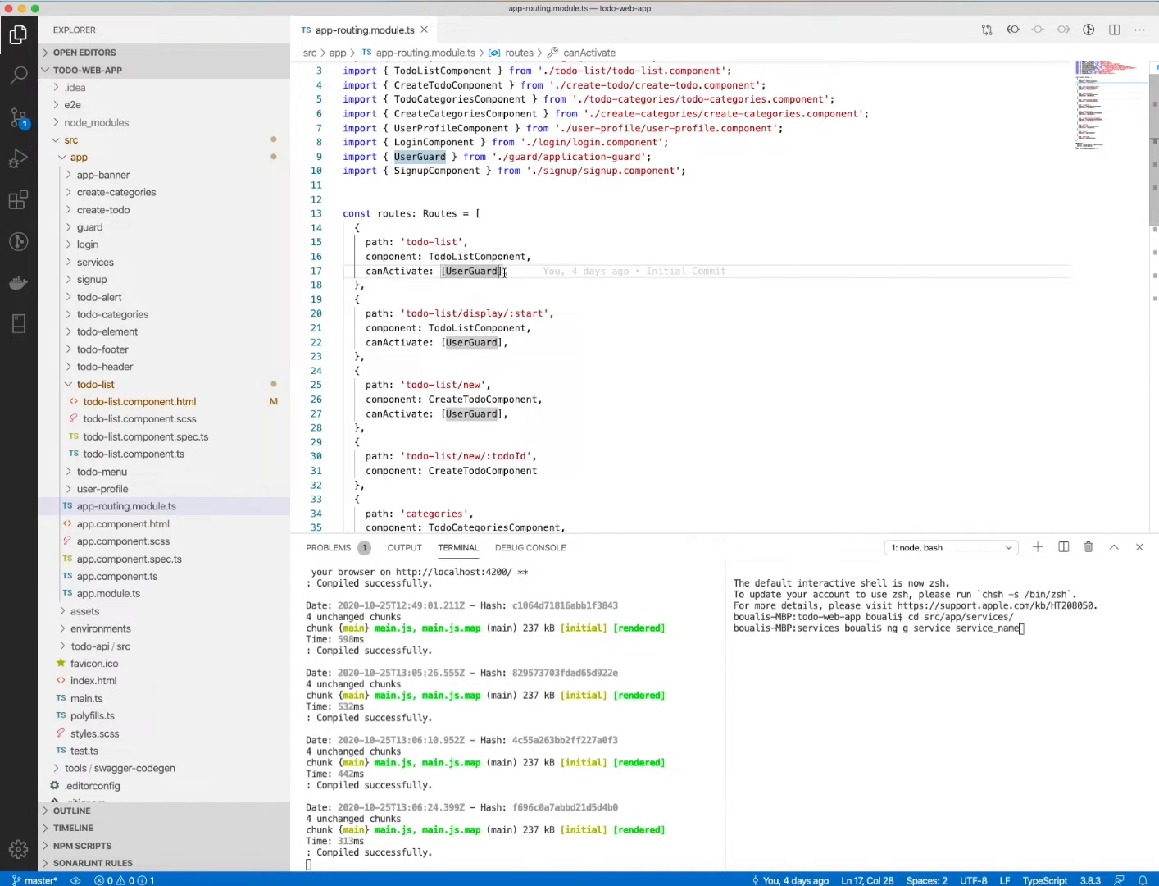
scroll("down", 3)
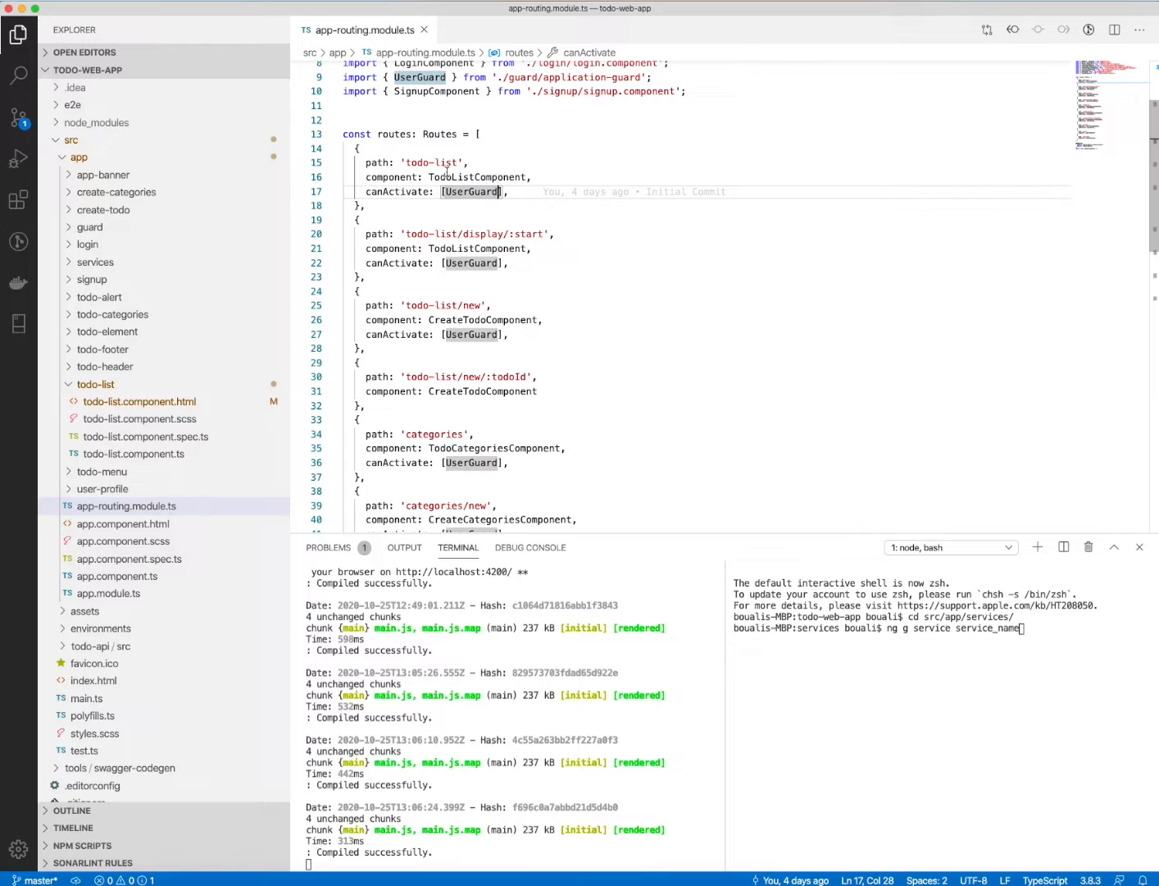
double_click(417, 163)
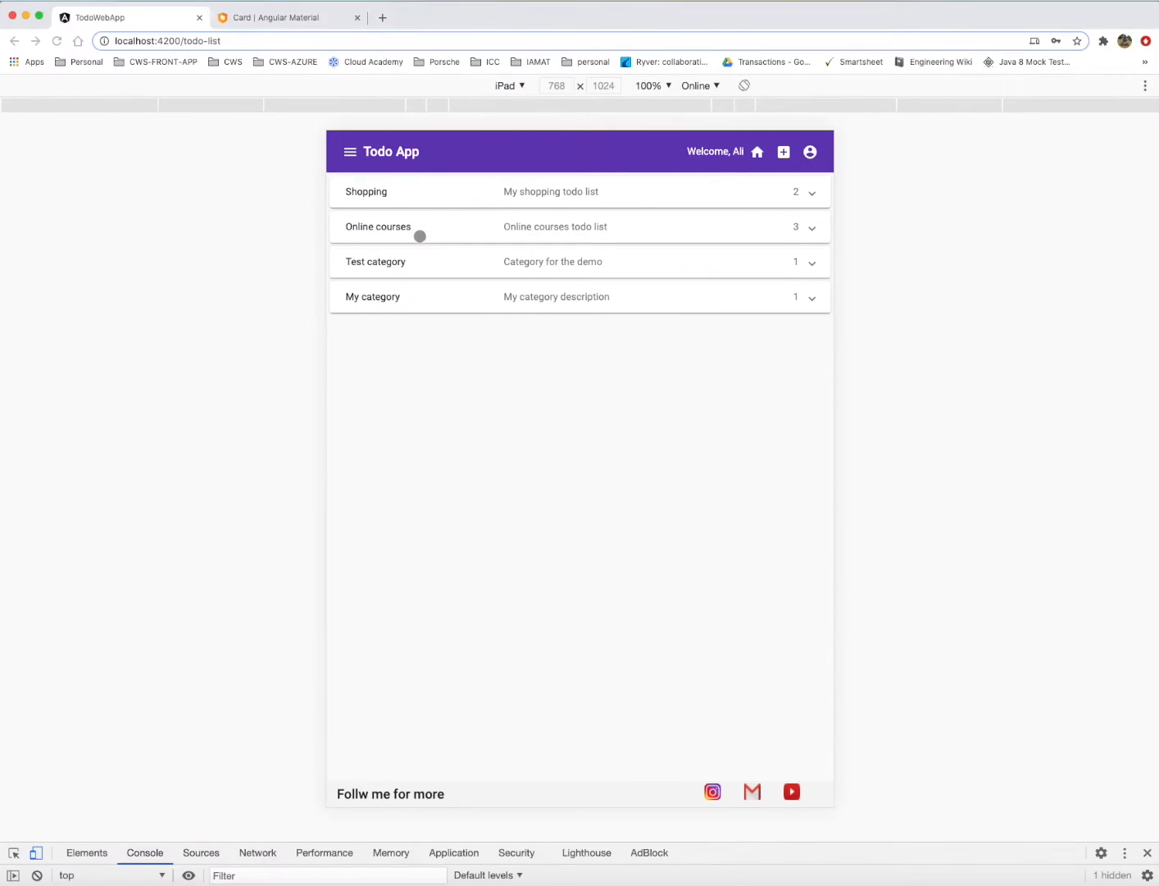
left_click(351, 151)
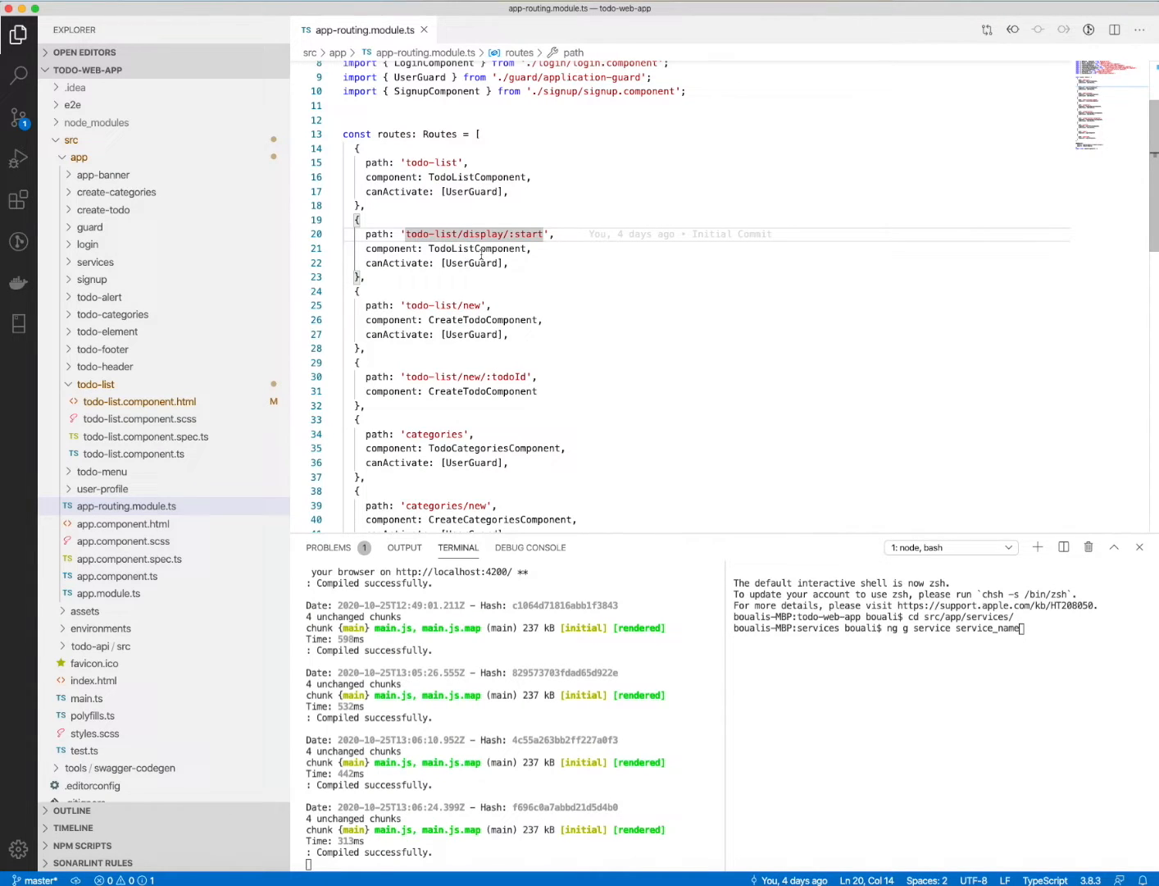
Trace the :start parameter of todo-list/display/:start into TodoListComponent and highlight CreateTodoComponent on the new-todo route.
left_click(136, 453)
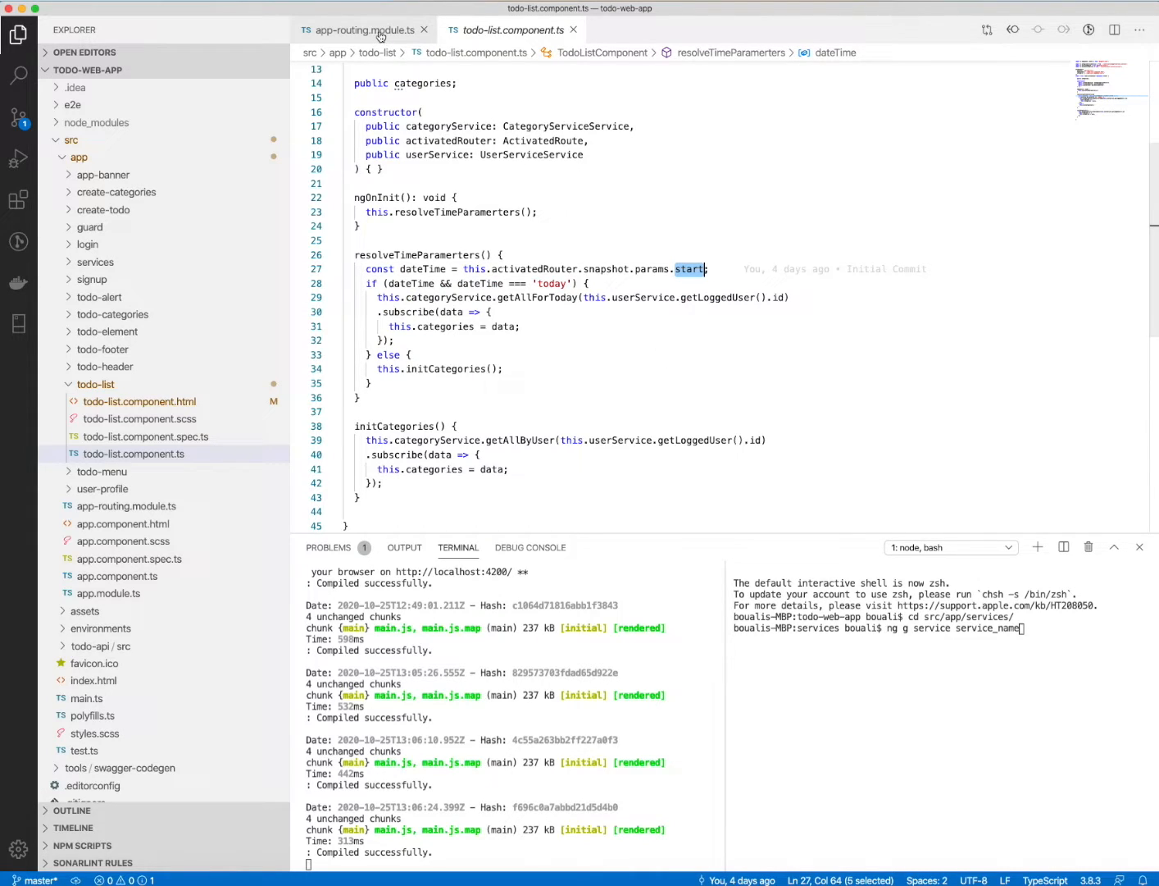
left_click(363, 29)
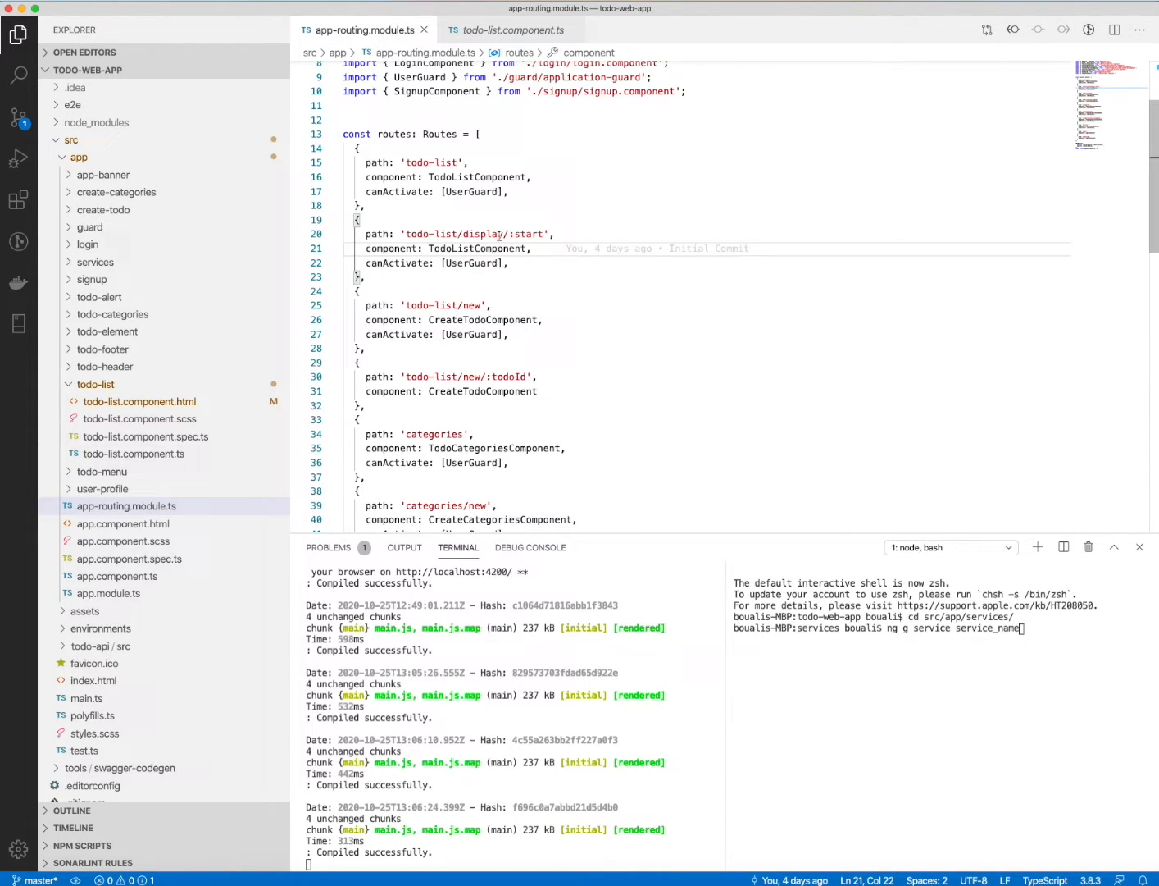
double_click(528, 232)
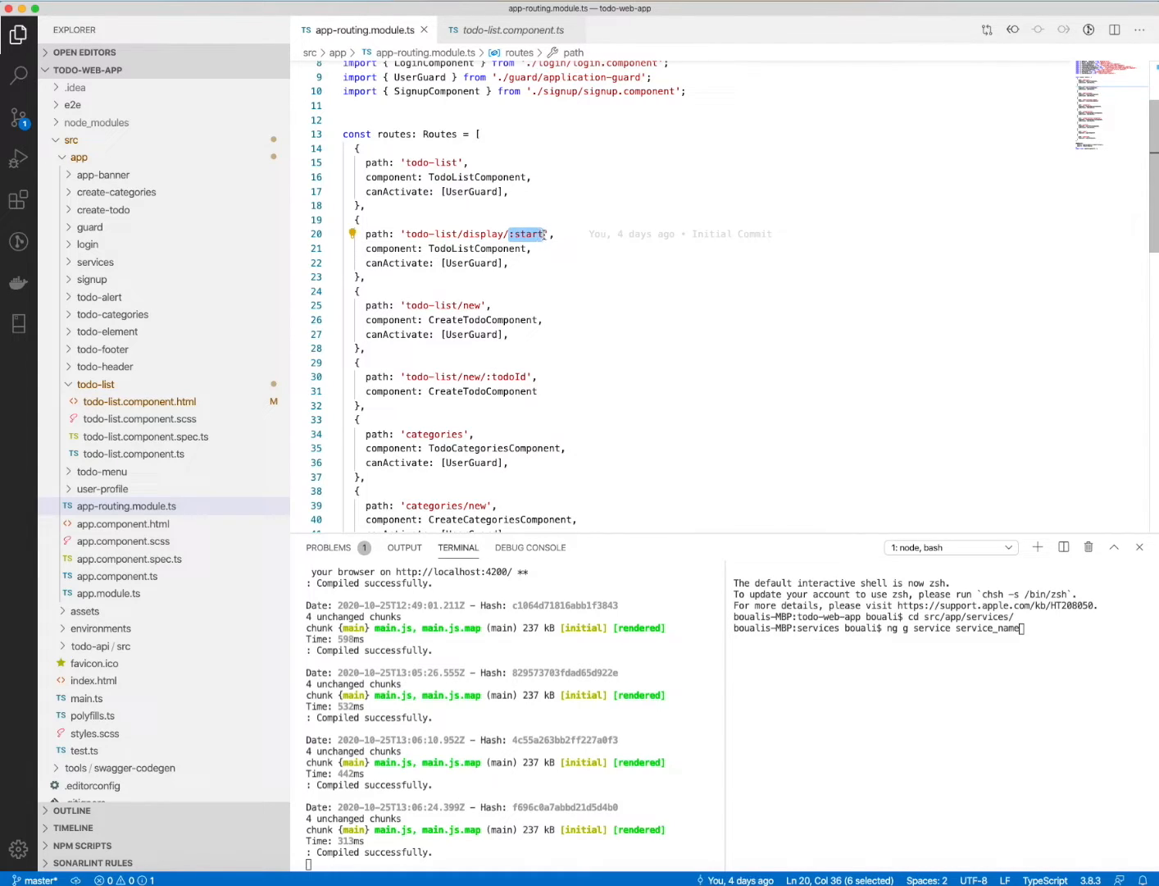
mouse_move(450, 233)
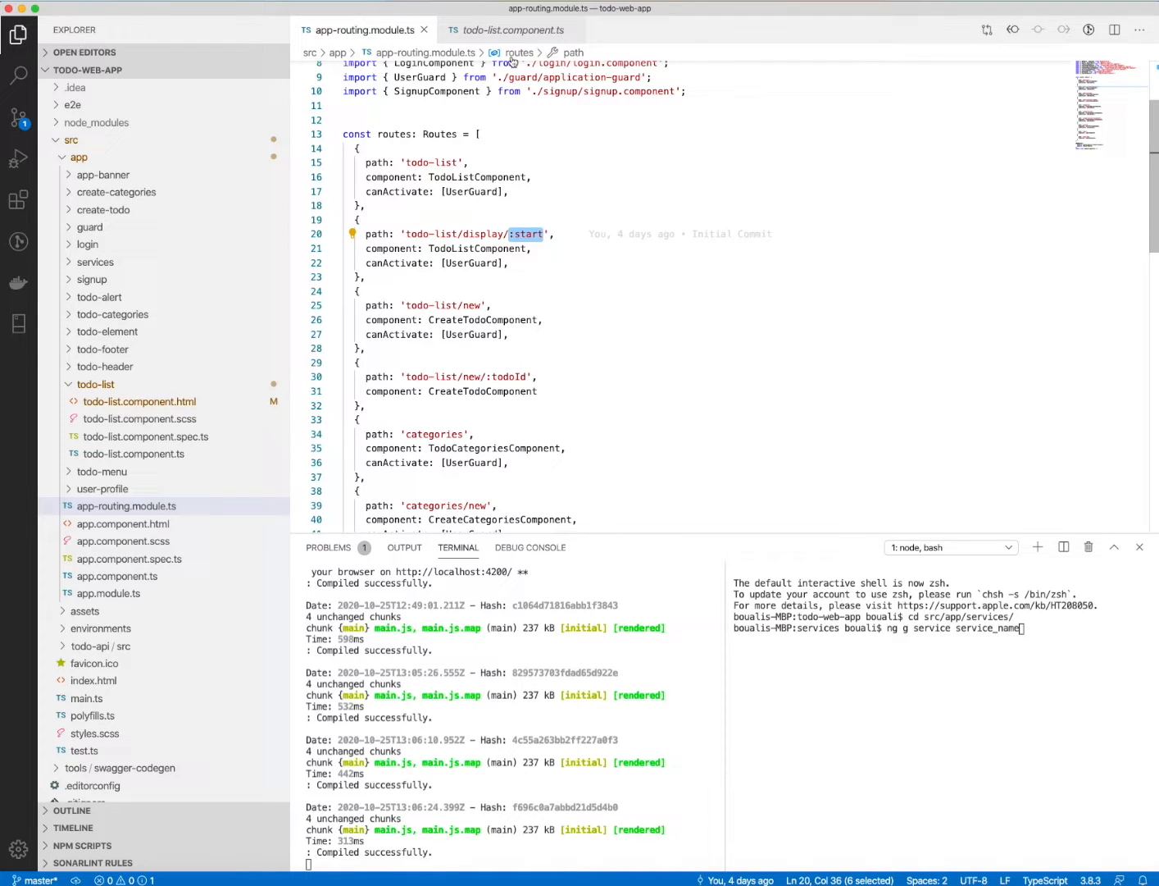
left_click(513, 30)
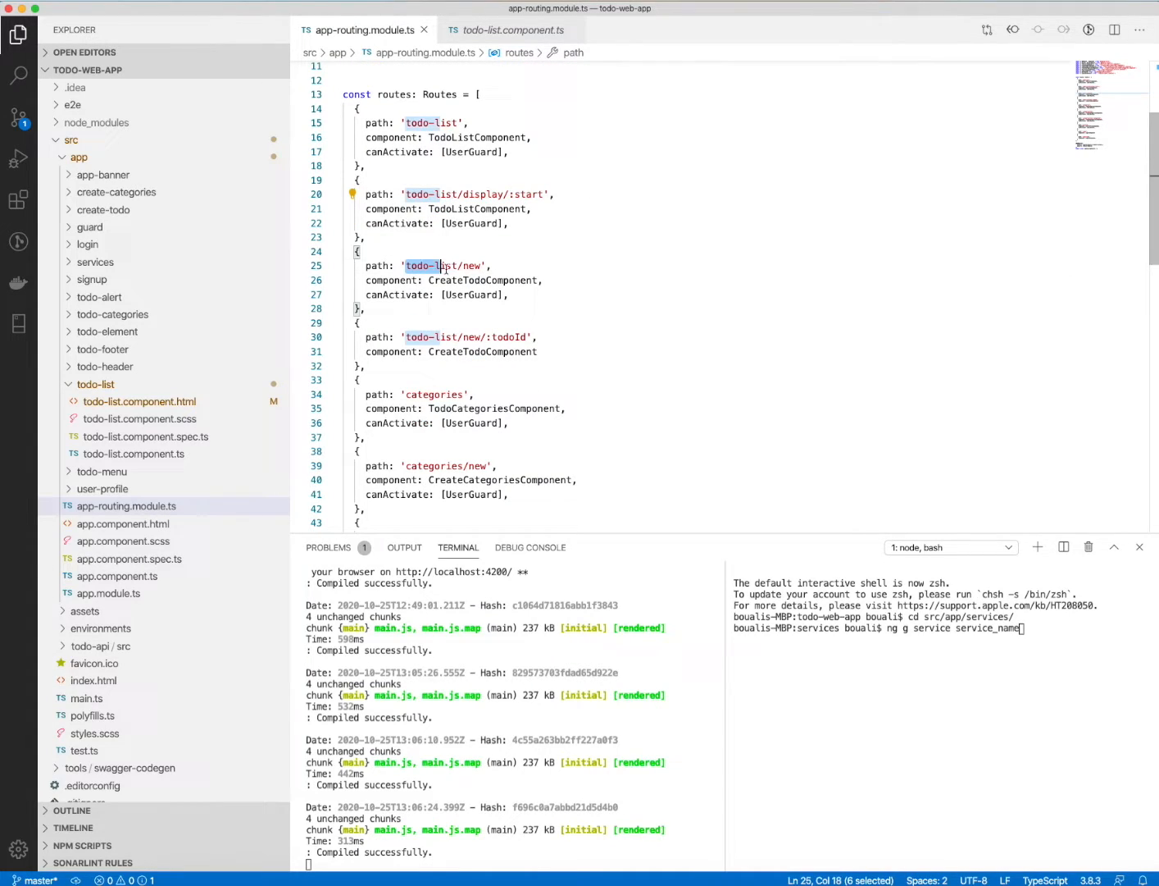
left_click(482, 278)
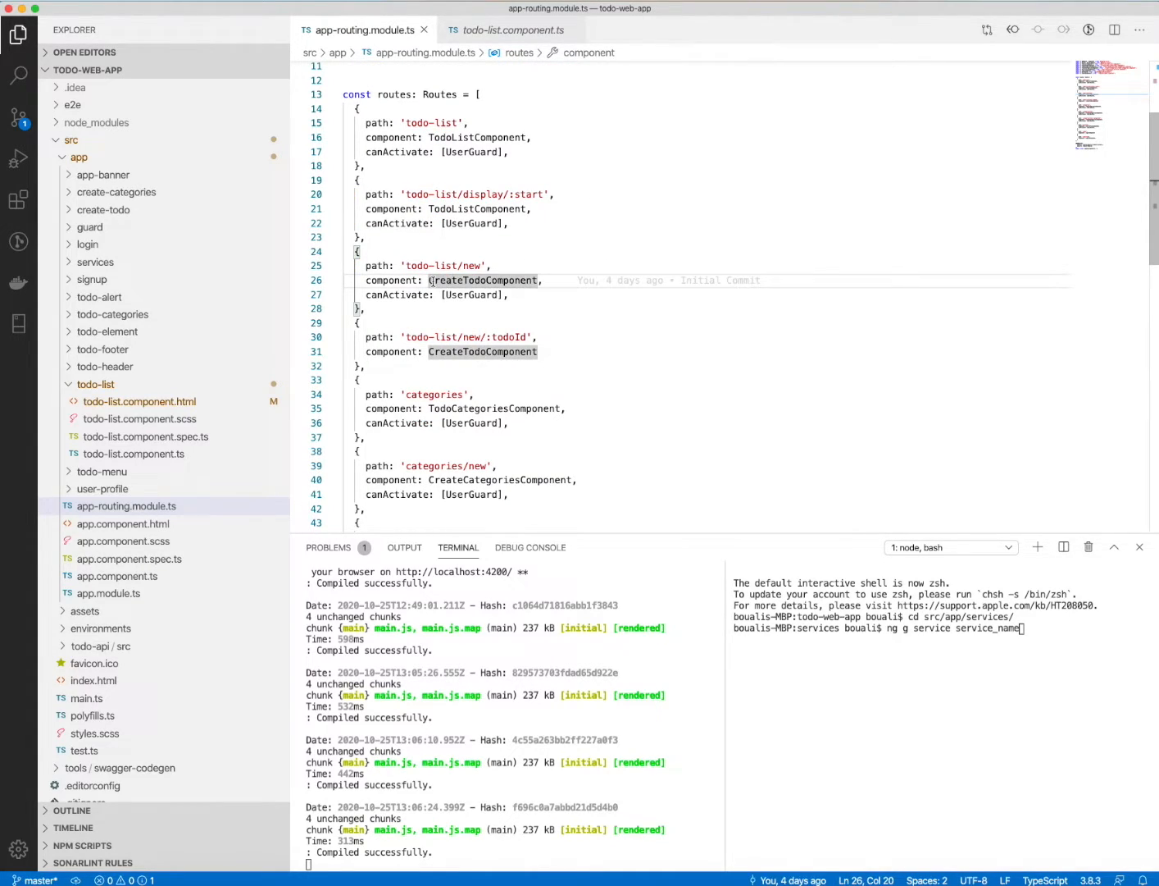
double_click(482, 281)
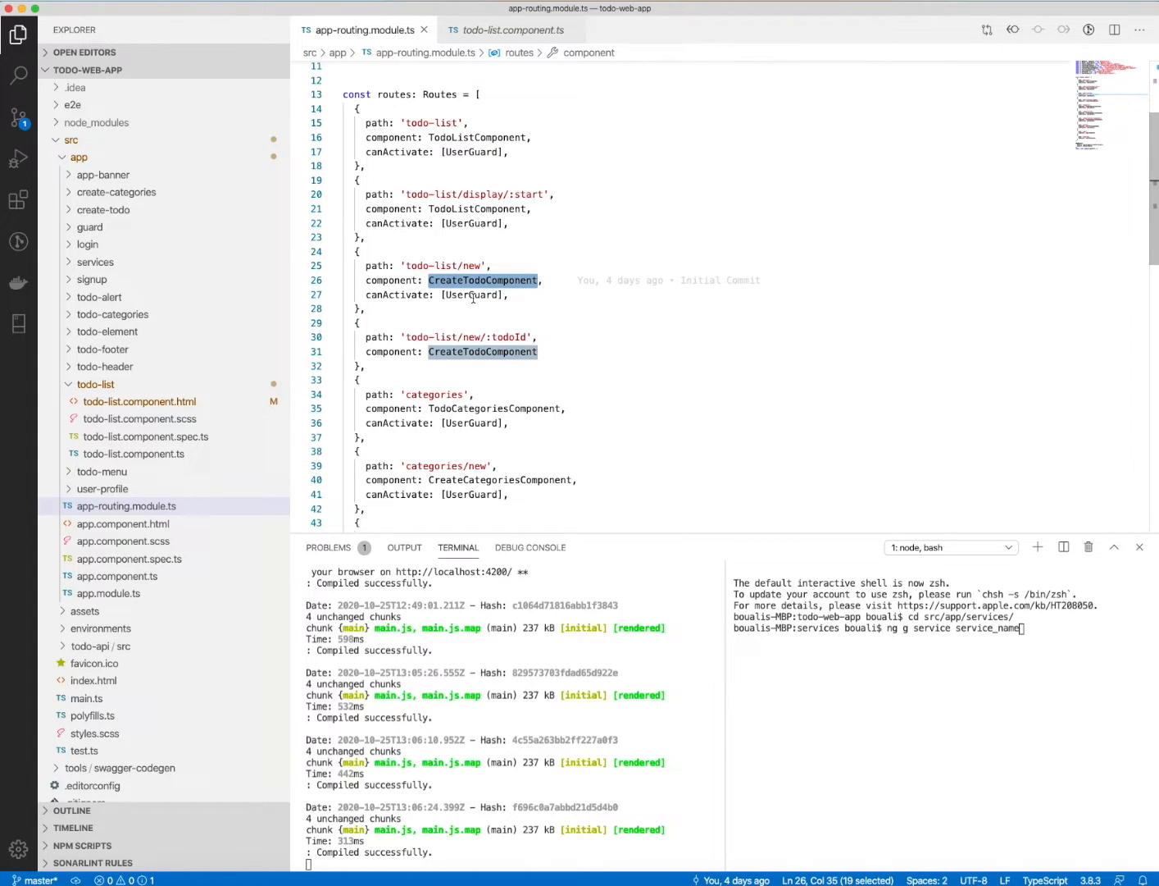
scroll("down", 3)
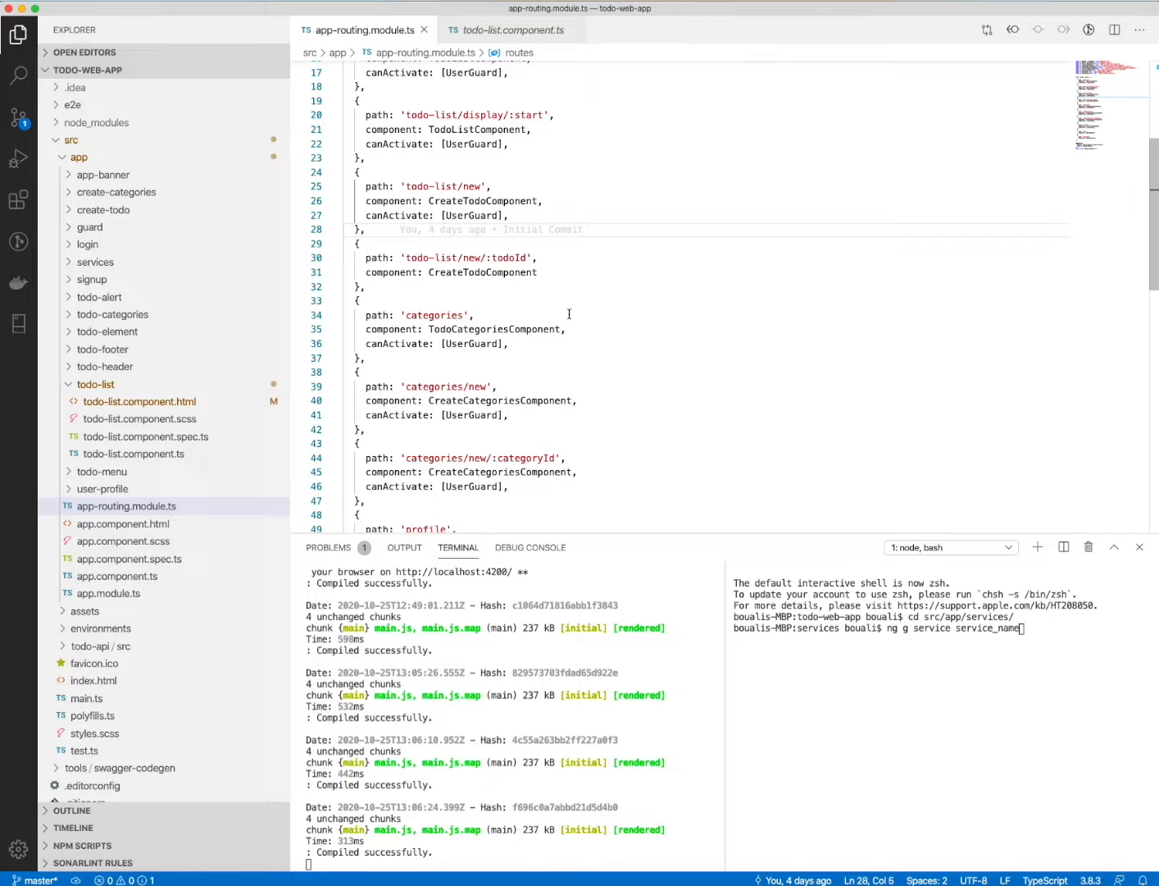
mouse_move(522, 322)
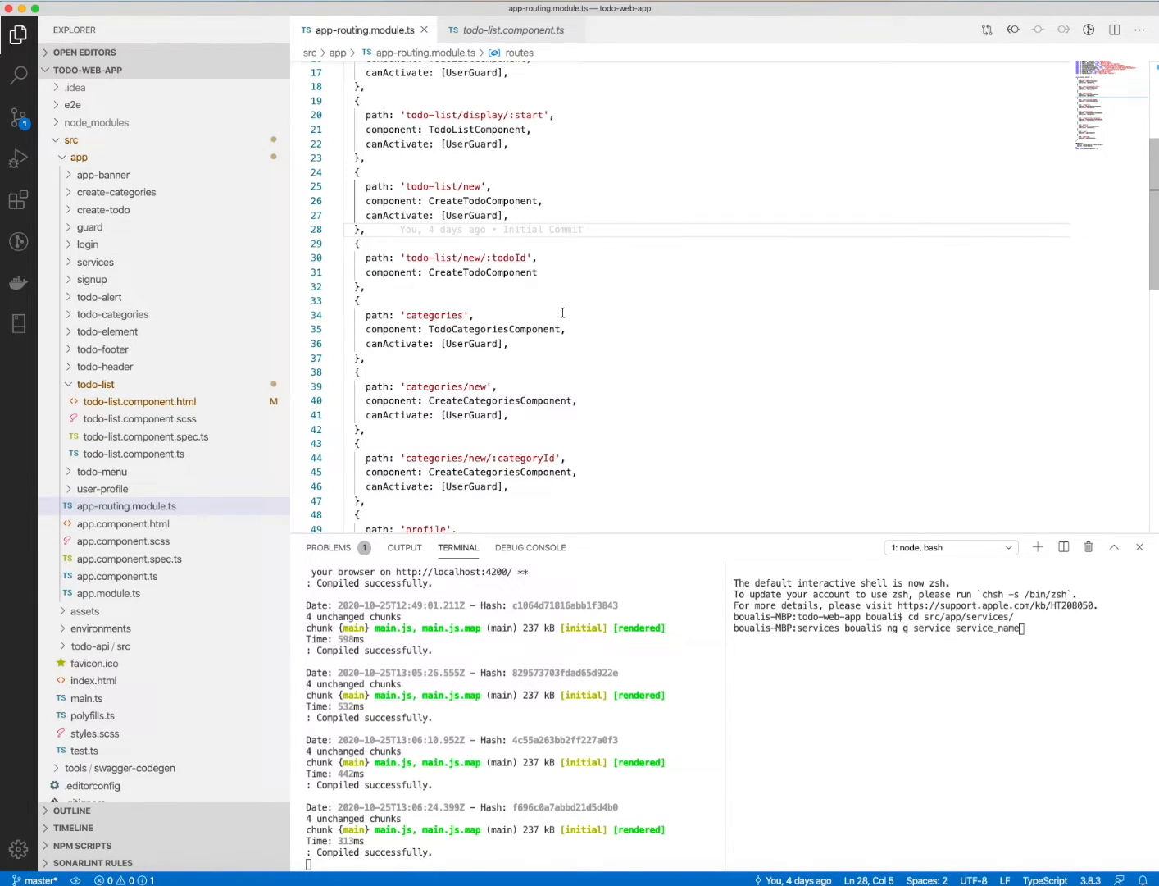
Add canActivate: [UserGuard], to the todo-list/new/:todoId route.
left_click(482, 272)
type(",")
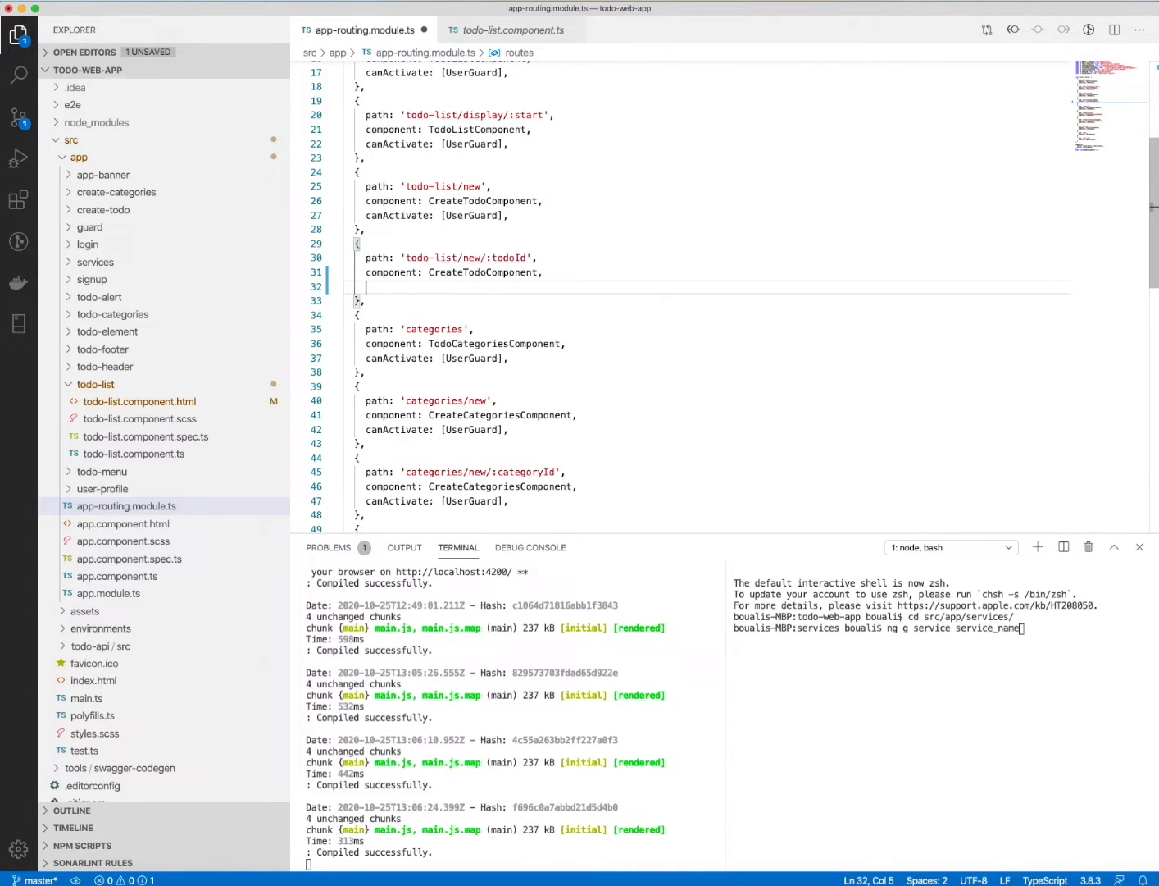
type("canActivate: [")
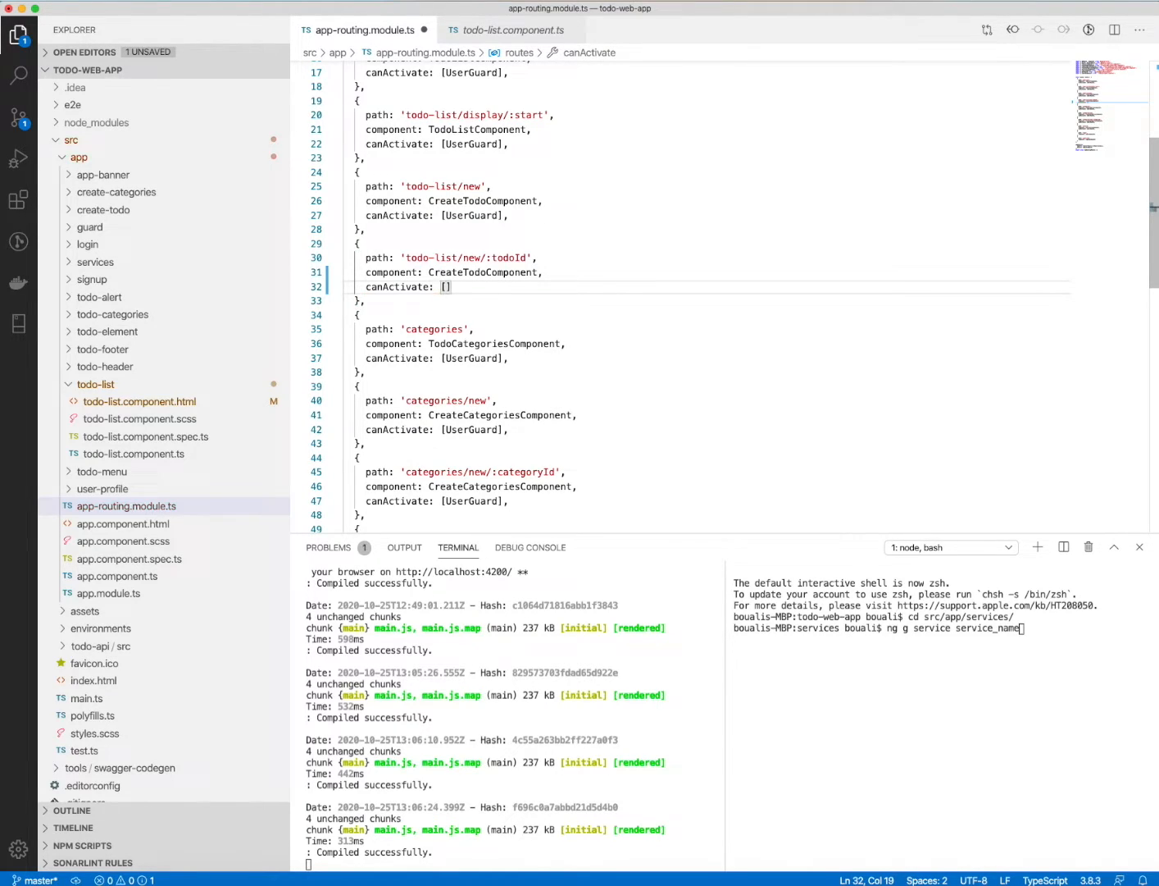
type("UserGuard")
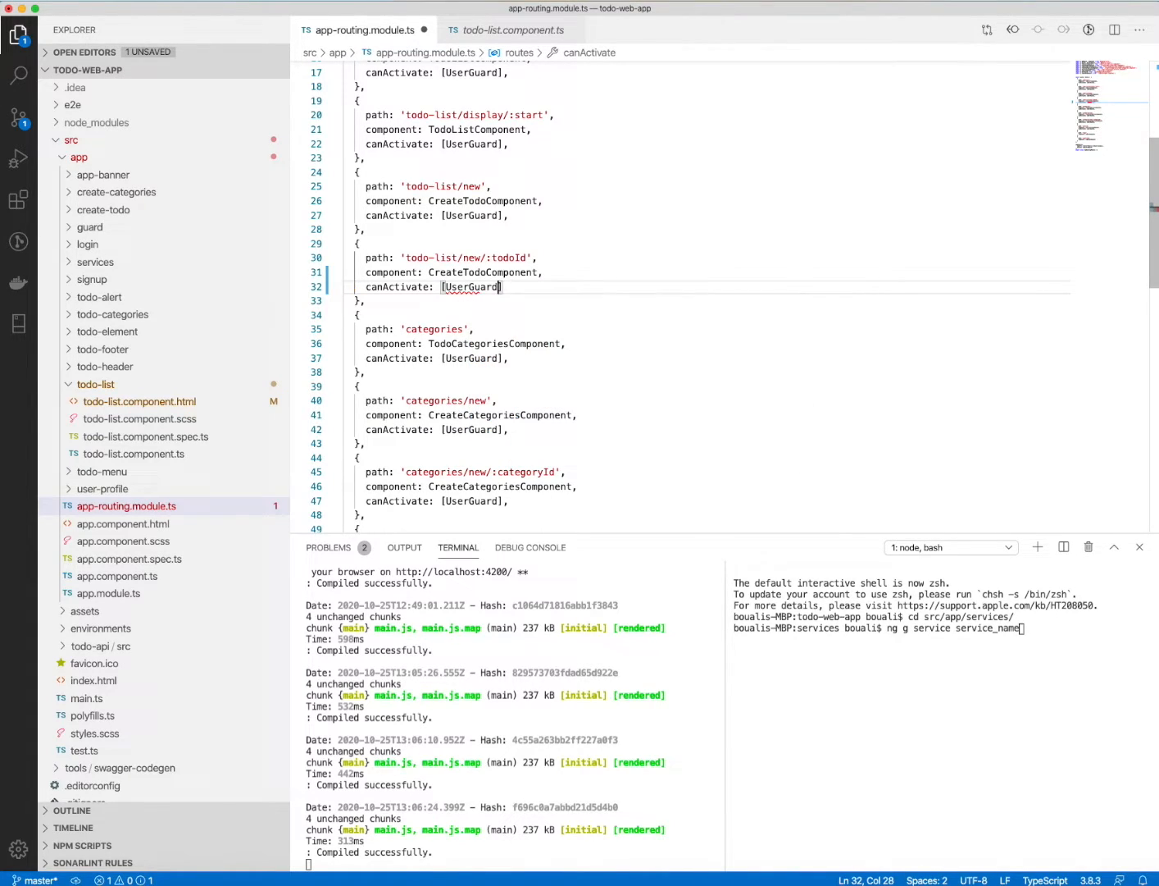
type(",")
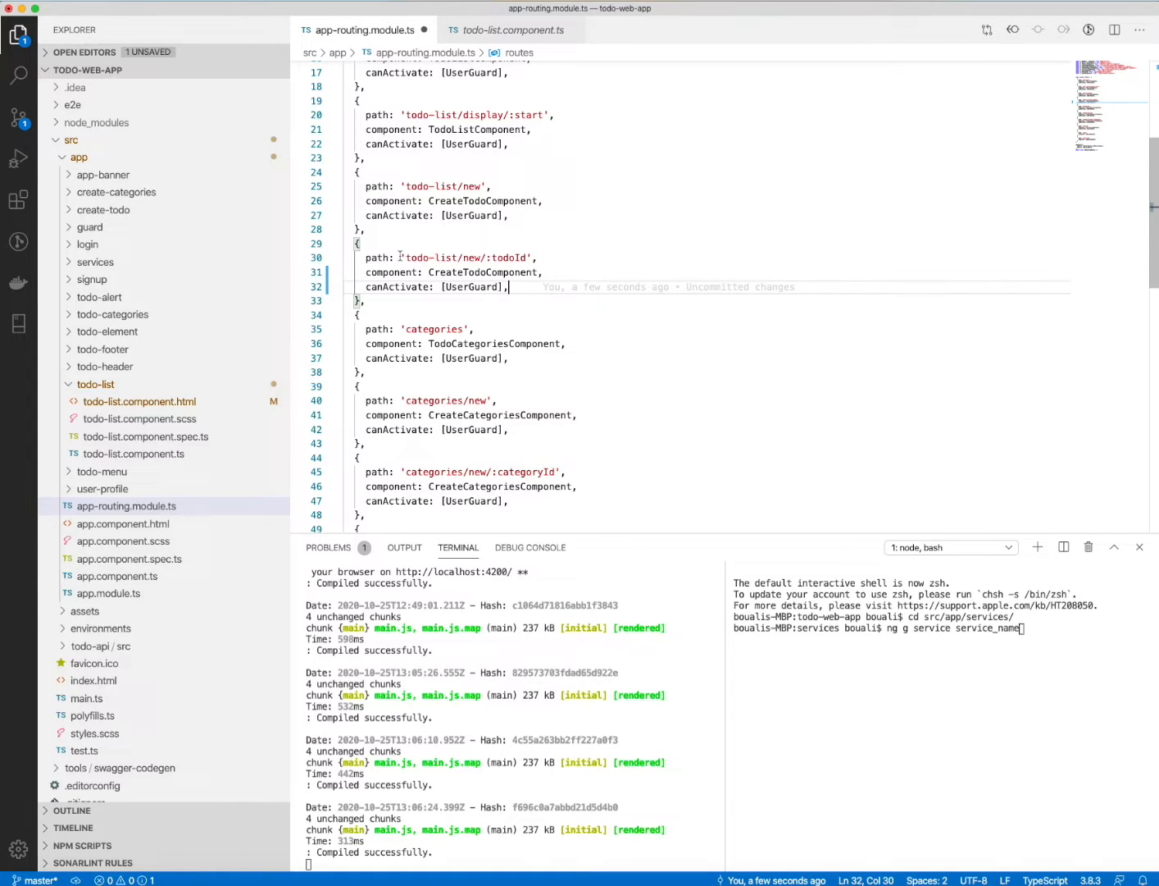
Review create-todo.component.ts: resolveTodoDto reading todoId from the route snapshot and the subscribe callback storing the todo.
left_click(538, 257)
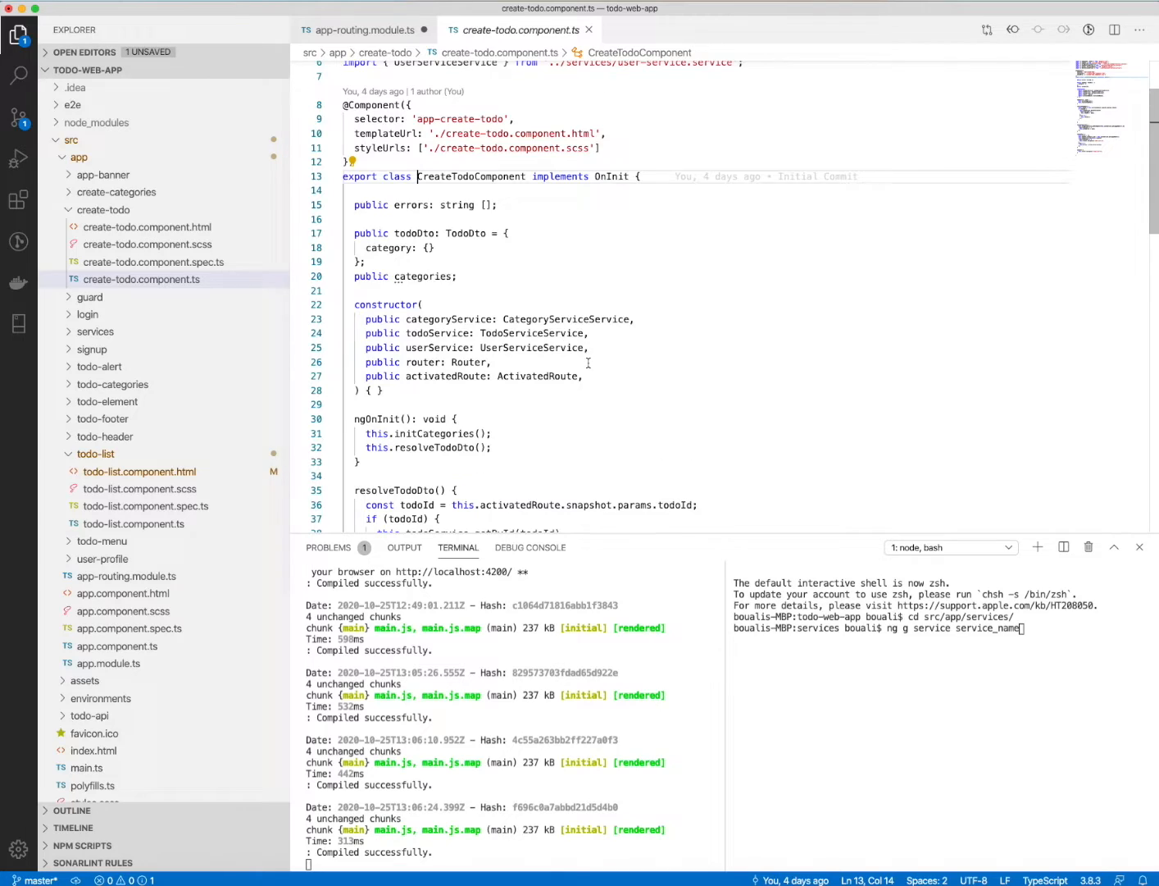
scroll("down", 3)
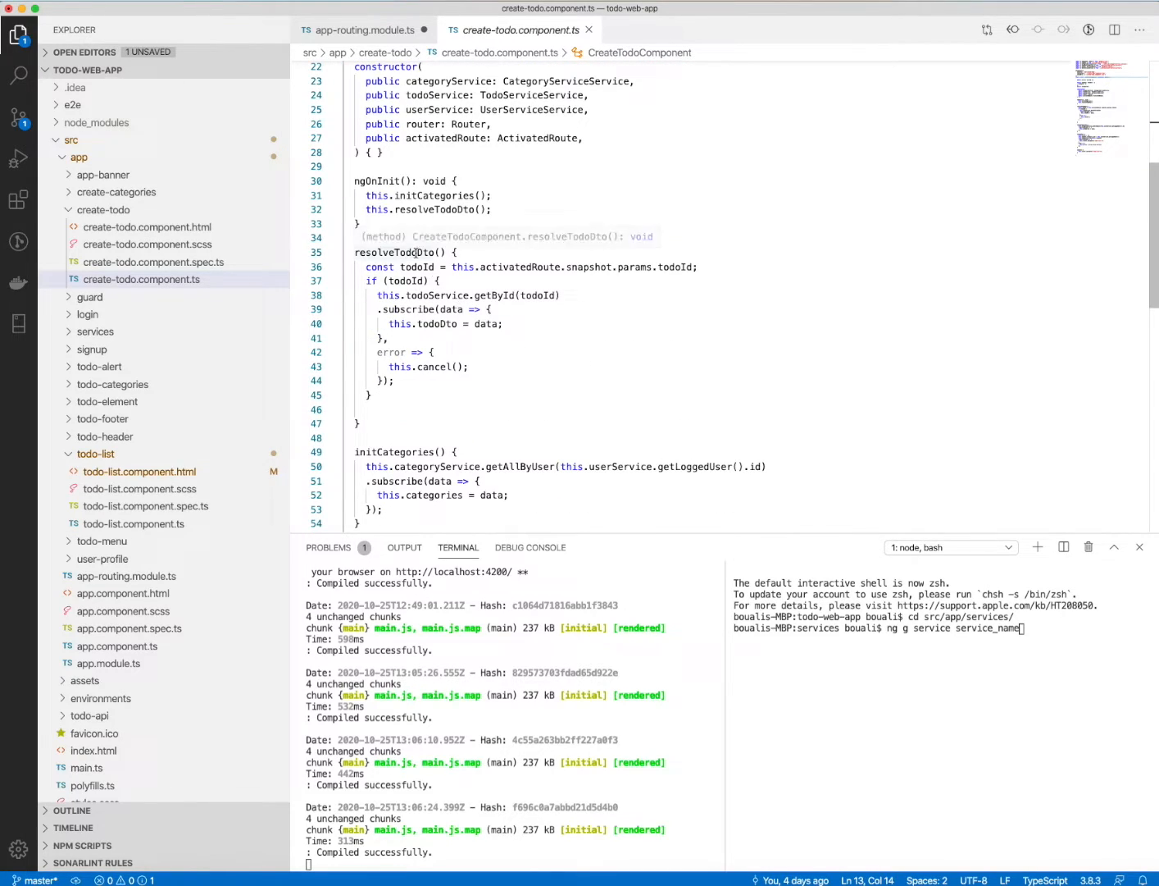
double_click(400, 253)
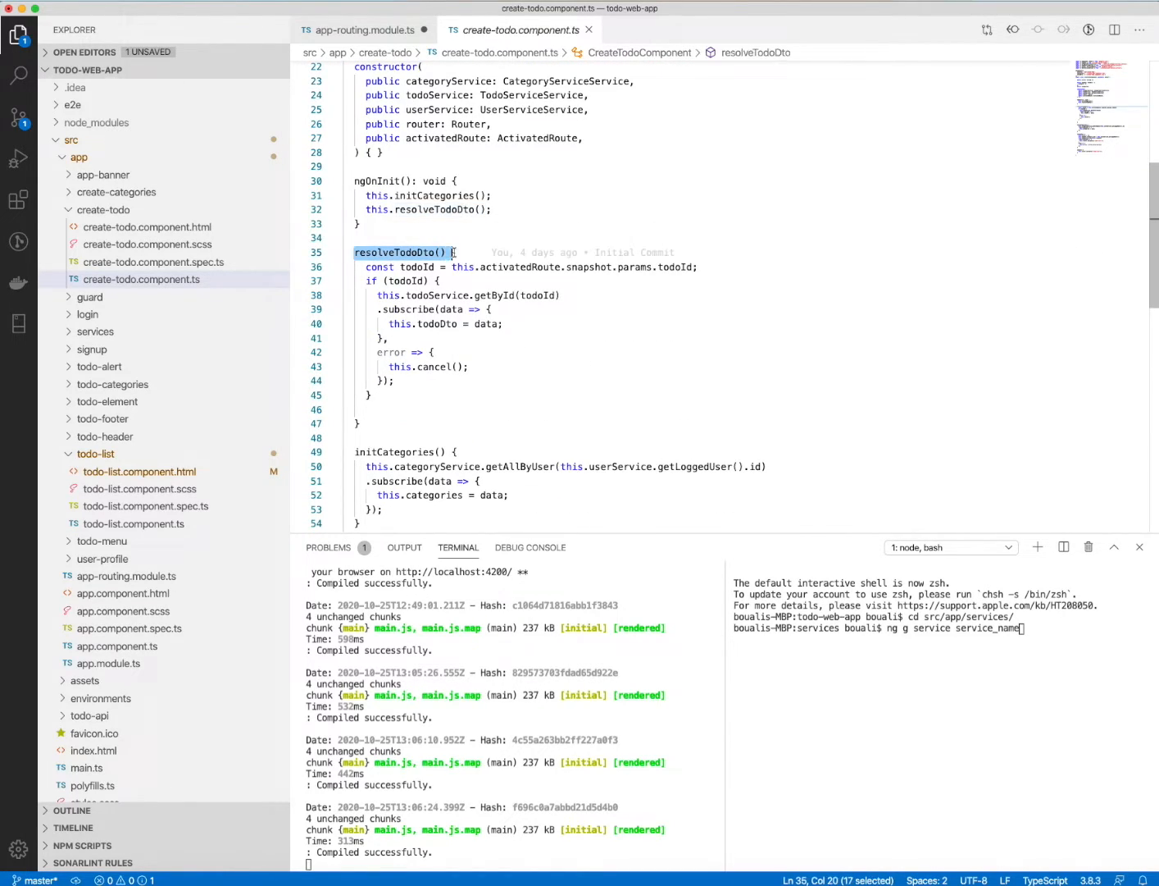
left_click(417, 266)
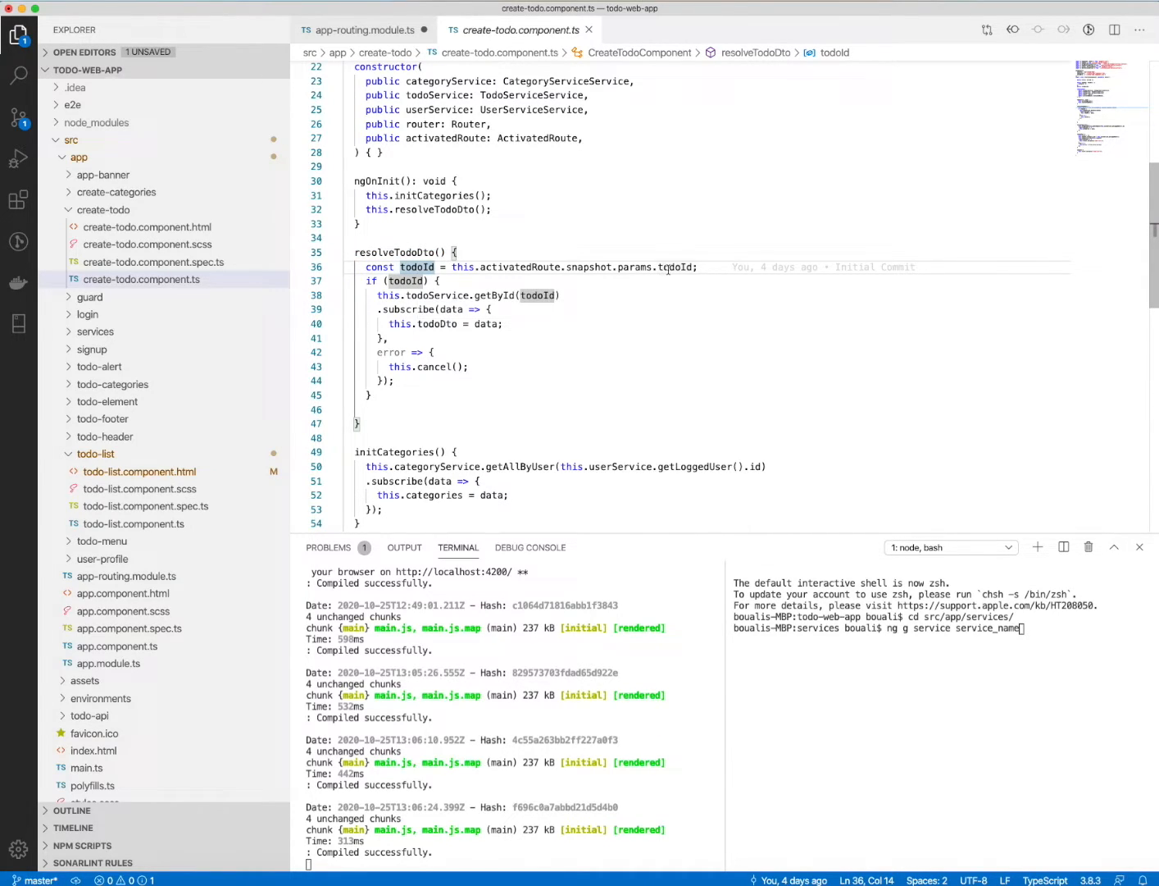
mouse_move(495, 278)
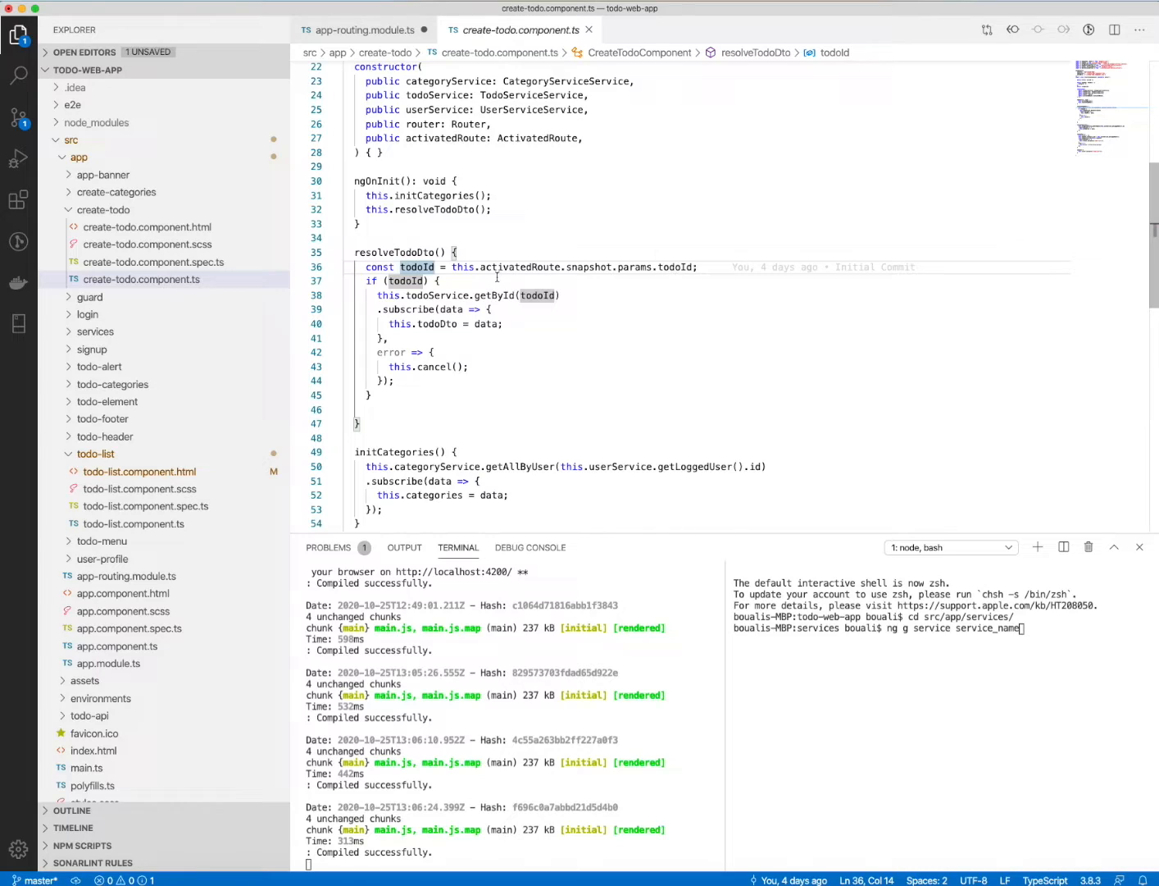
mouse_move(377, 300)
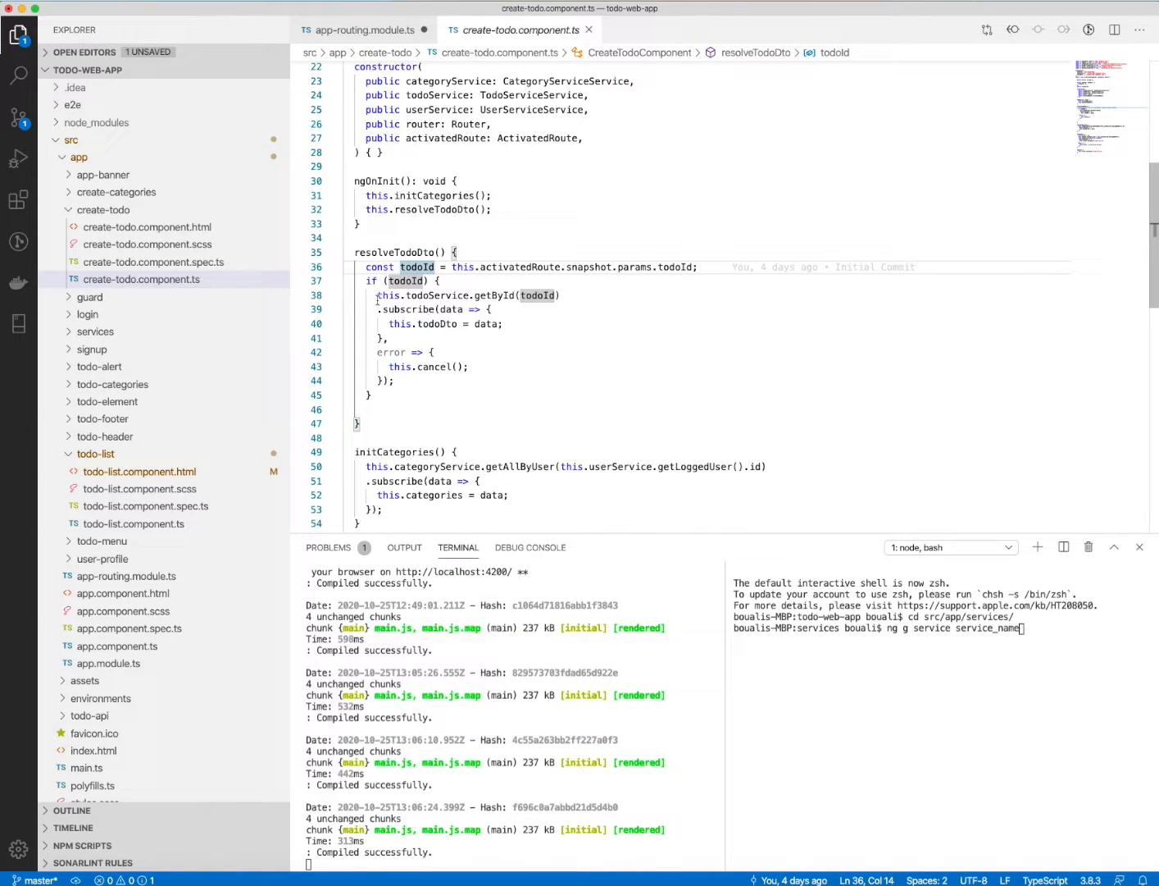
left_click(390, 337)
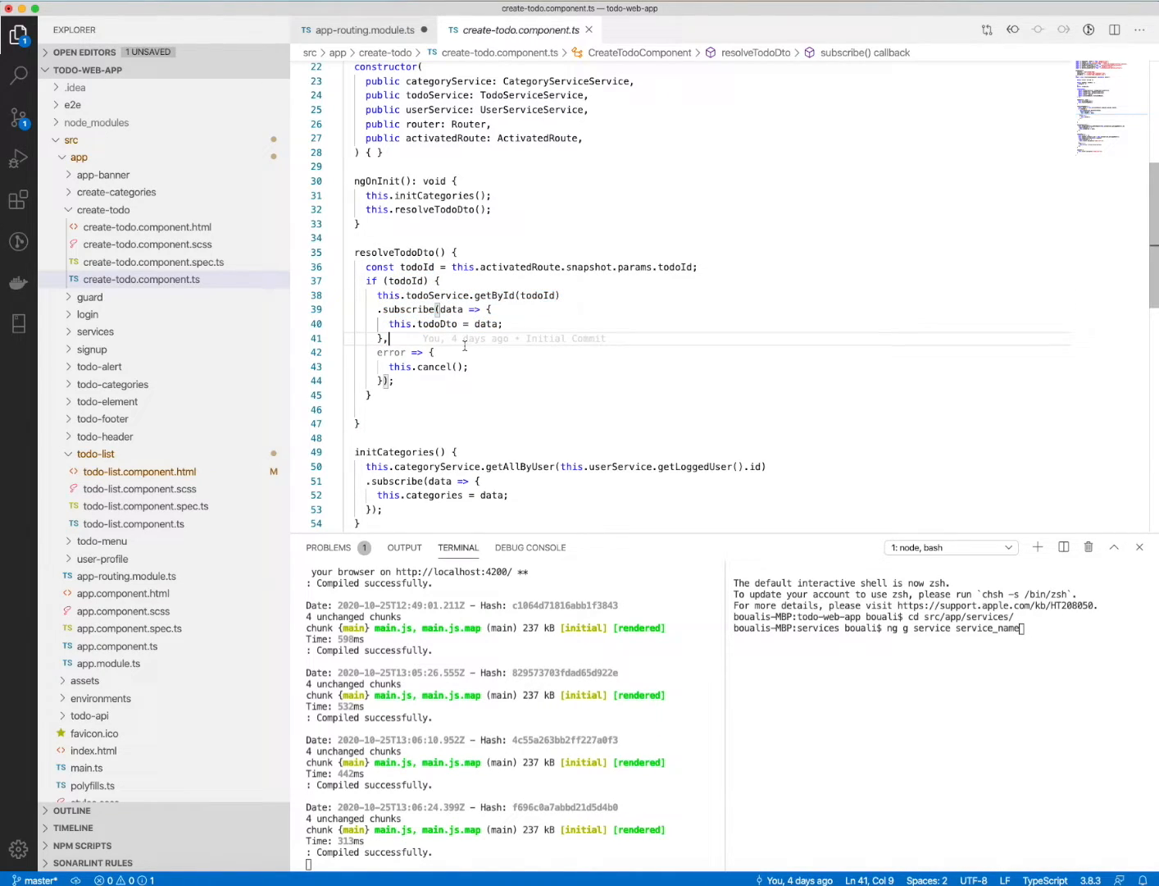
scroll("down", 3)
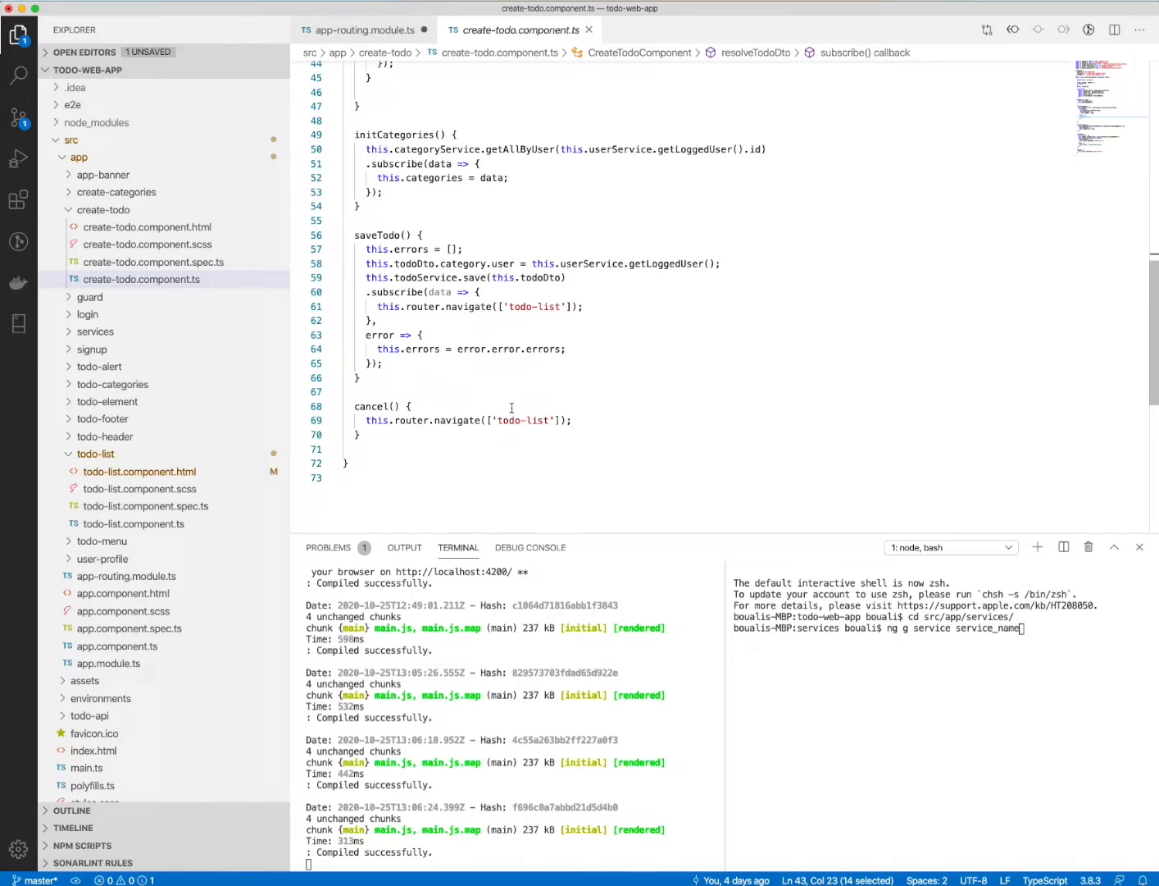
scroll("up", 3)
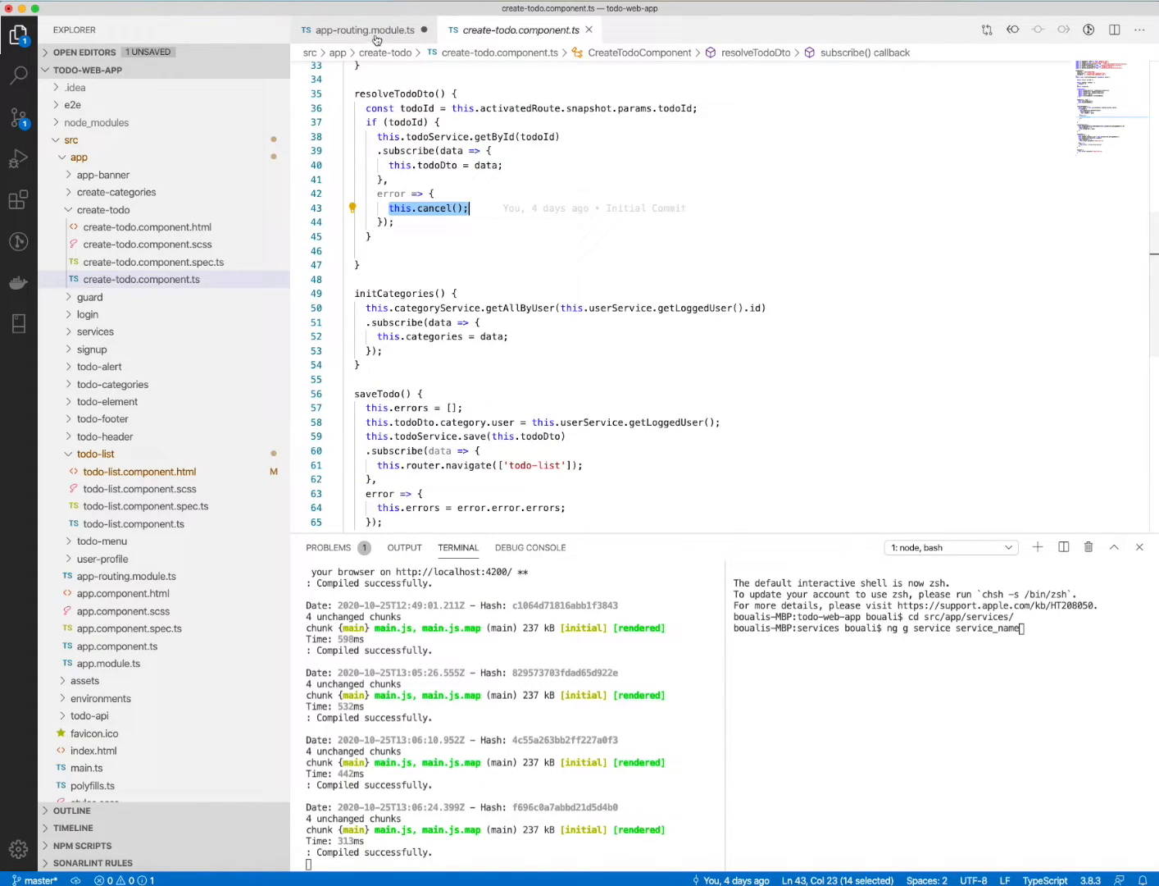
Go down the routes array in app-routing.module.ts to the unguarded login route with LoginComponent.
left_click(364, 30)
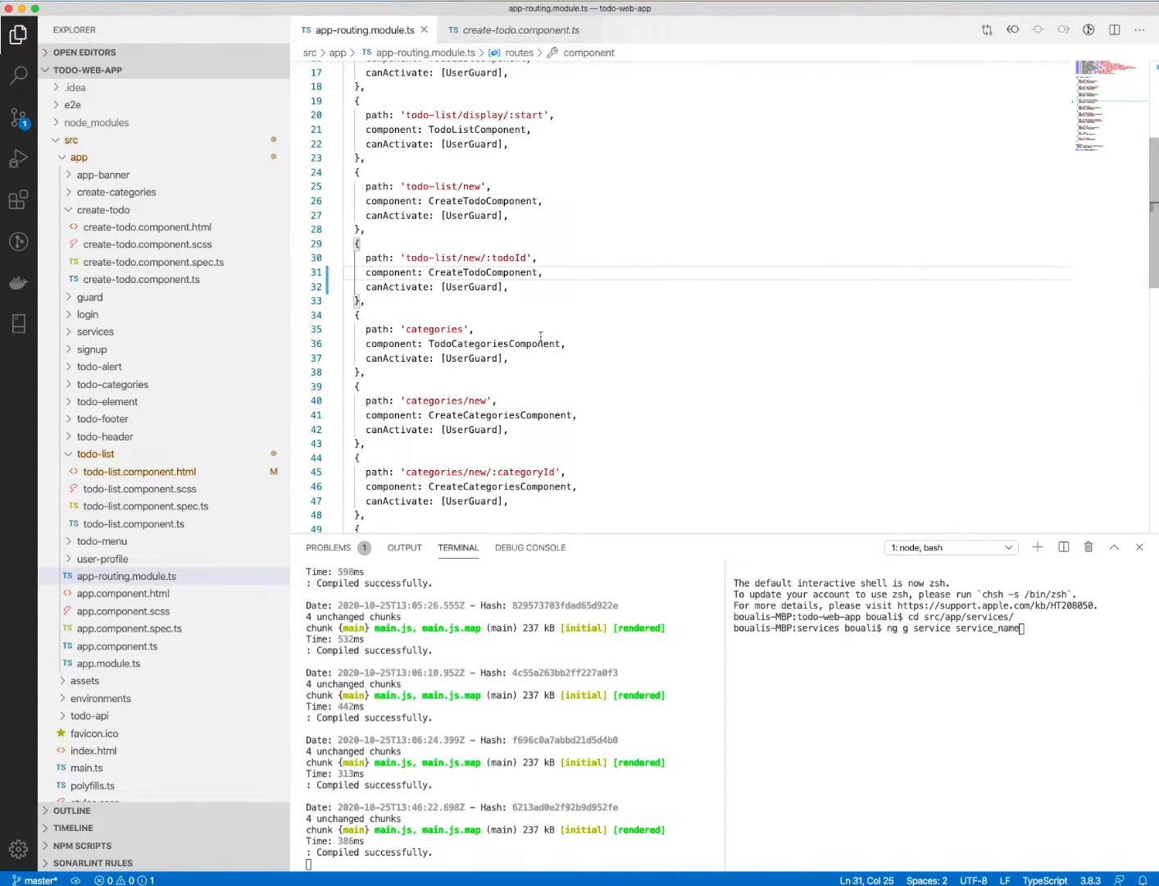
scroll("down", 3)
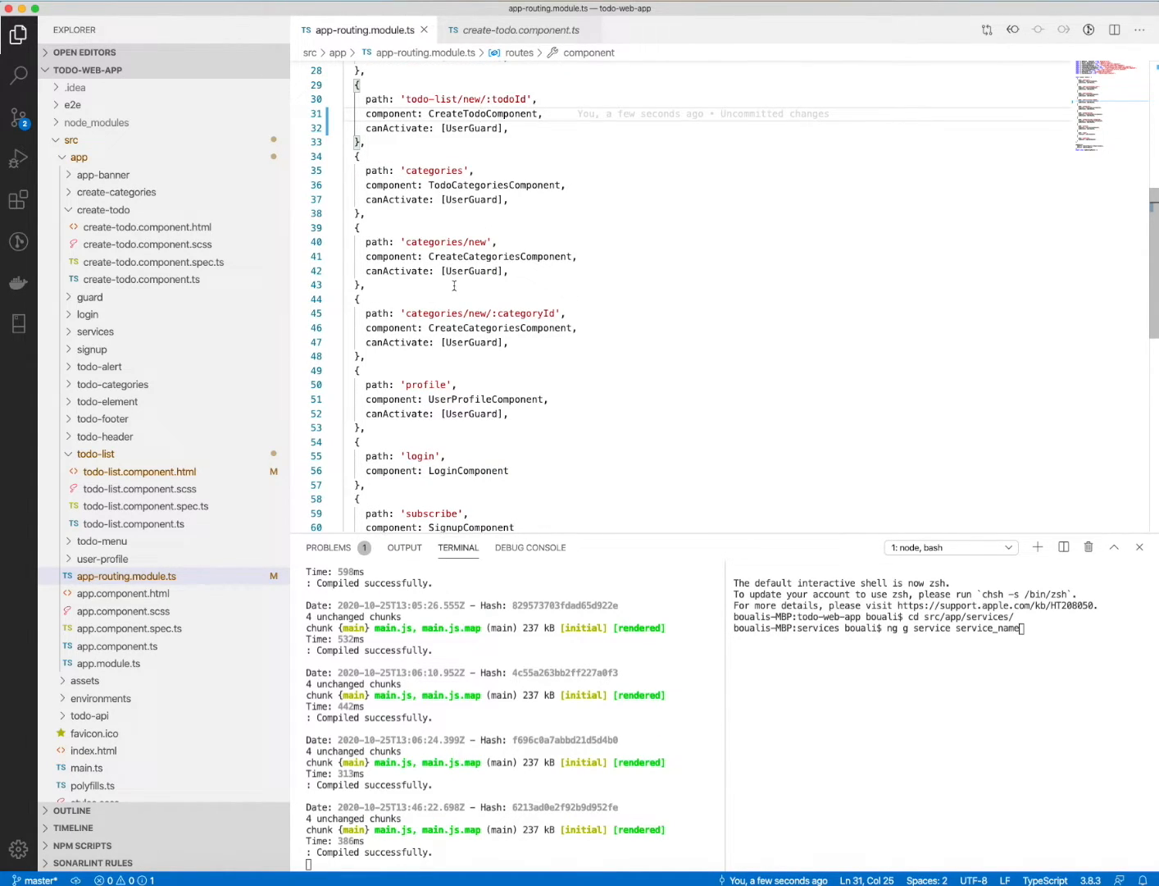
mouse_move(482, 312)
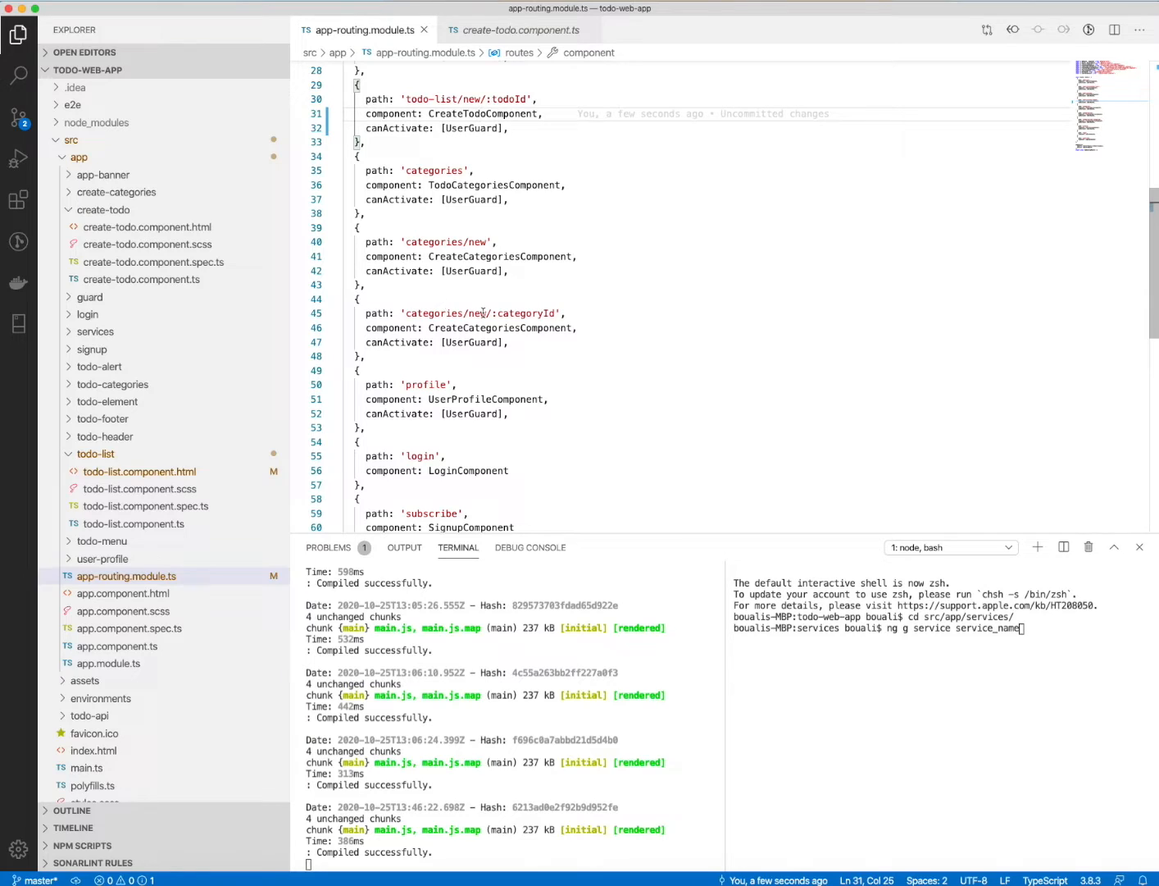
scroll("down", 3)
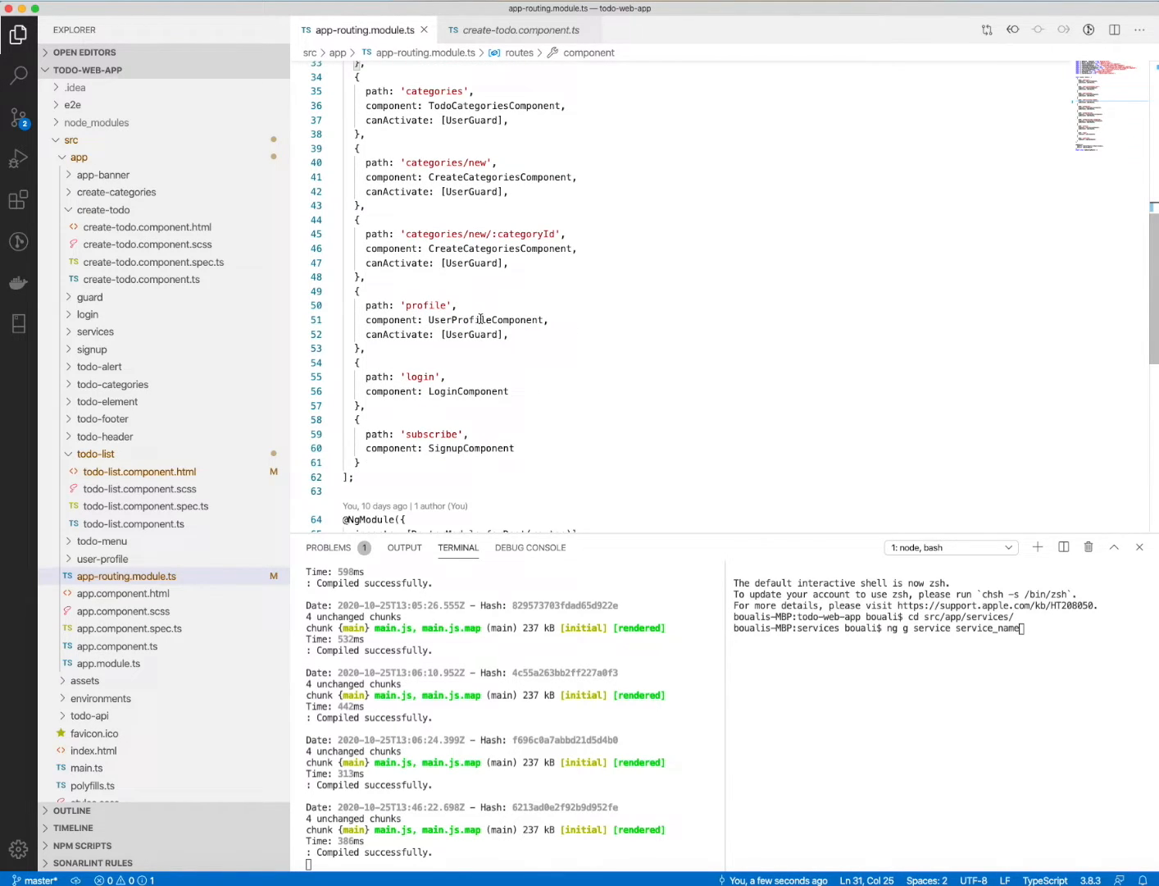
scroll("down", 3)
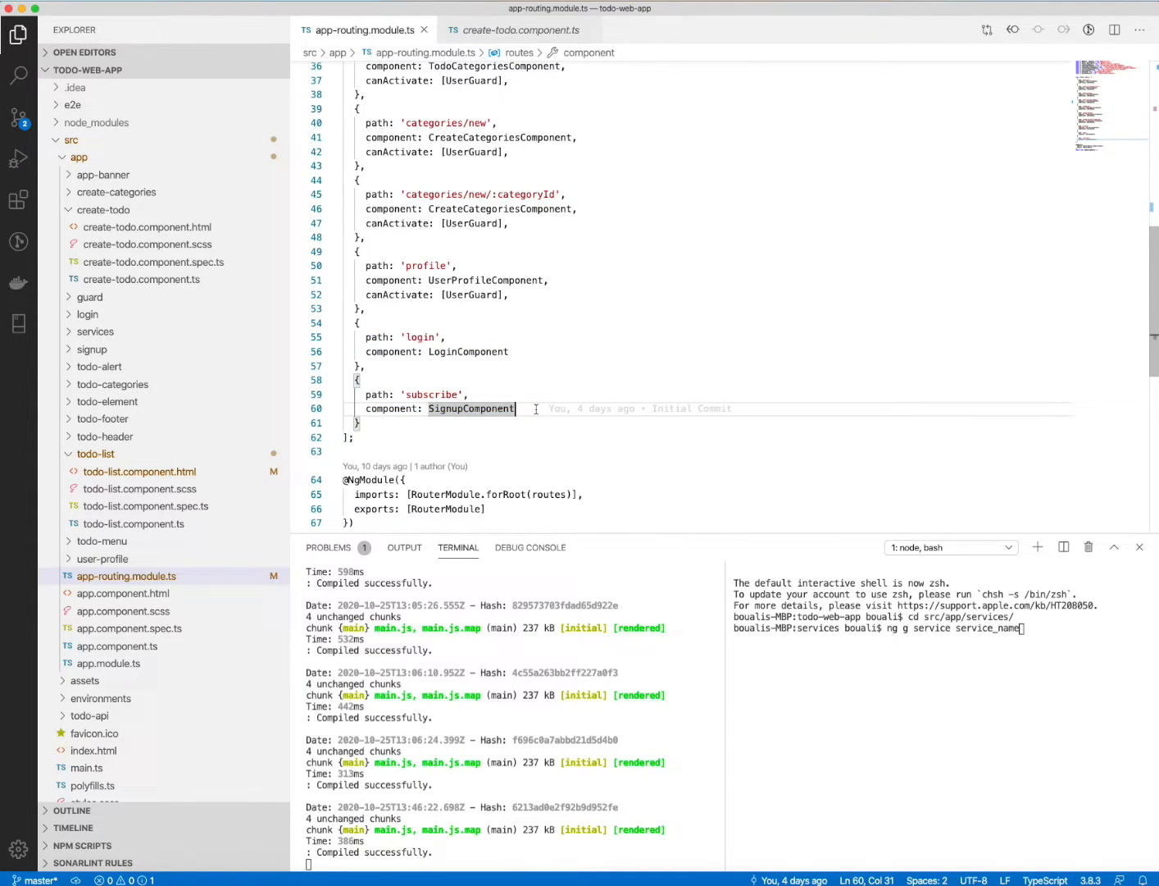
left_click(509, 351)
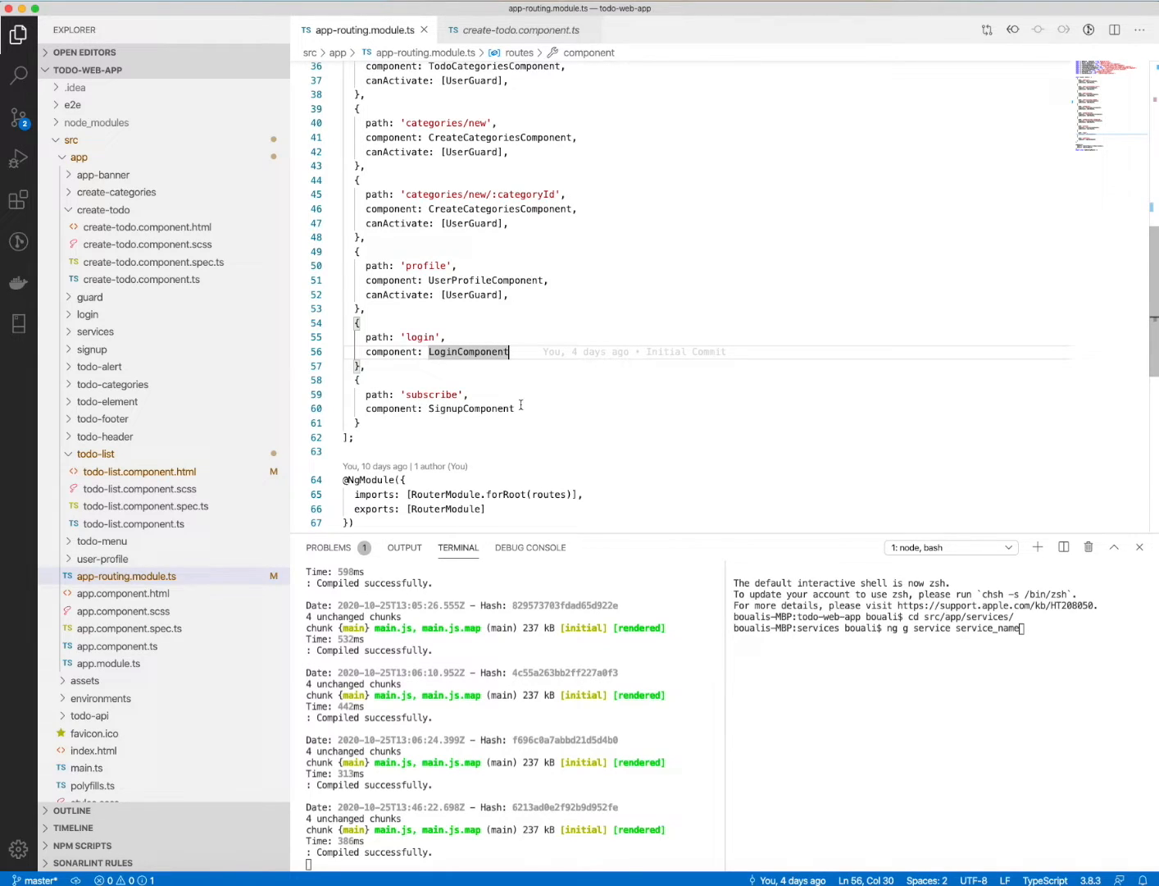
mouse_move(471, 408)
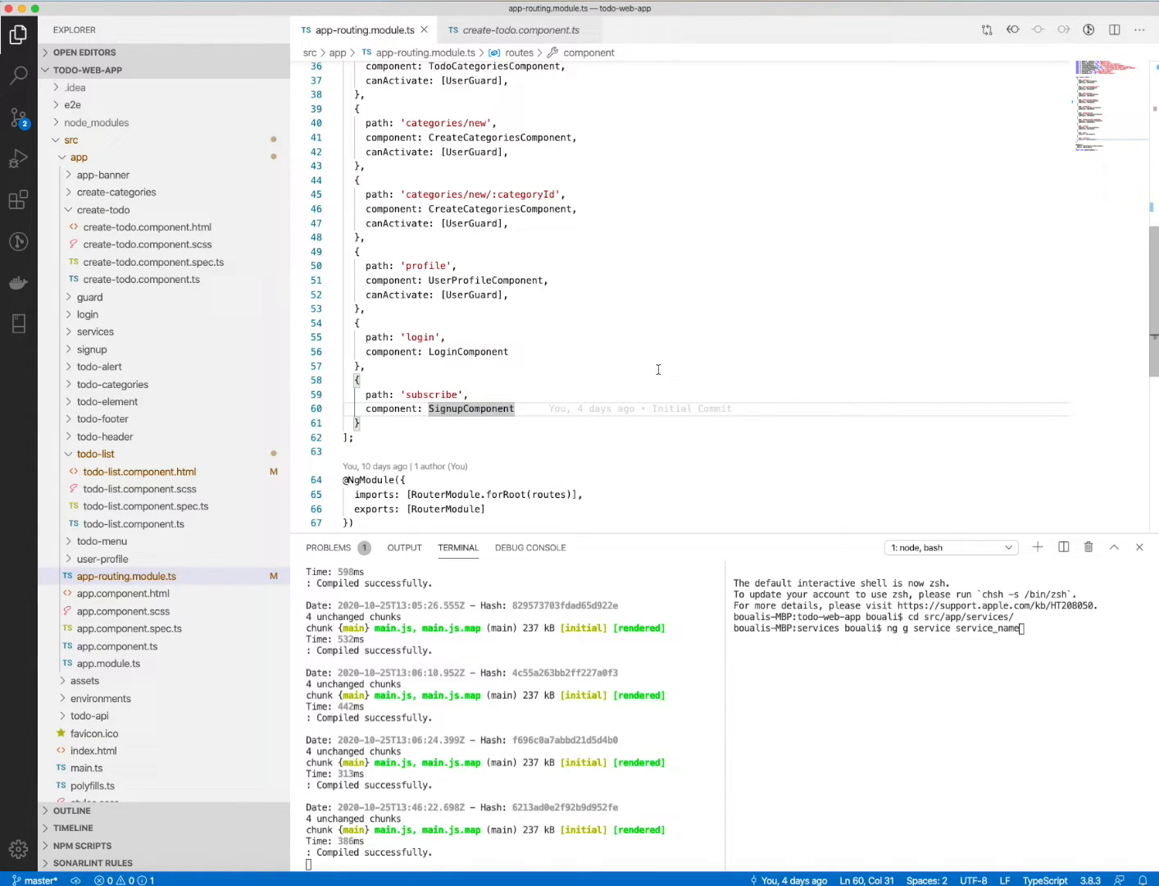
Scroll back to the routing module's imports and collapse the create-todo folder in the Explorer.
scroll("up", 3)
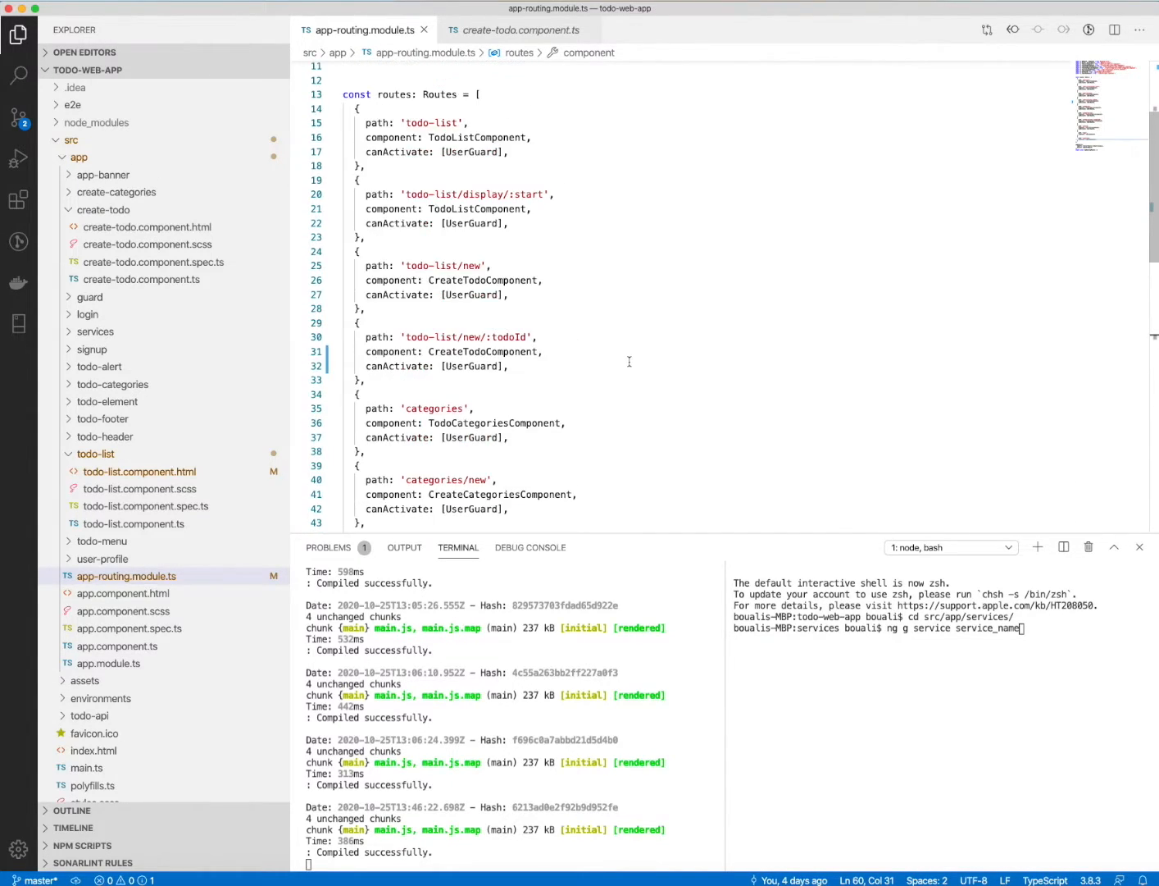
scroll("up", 3)
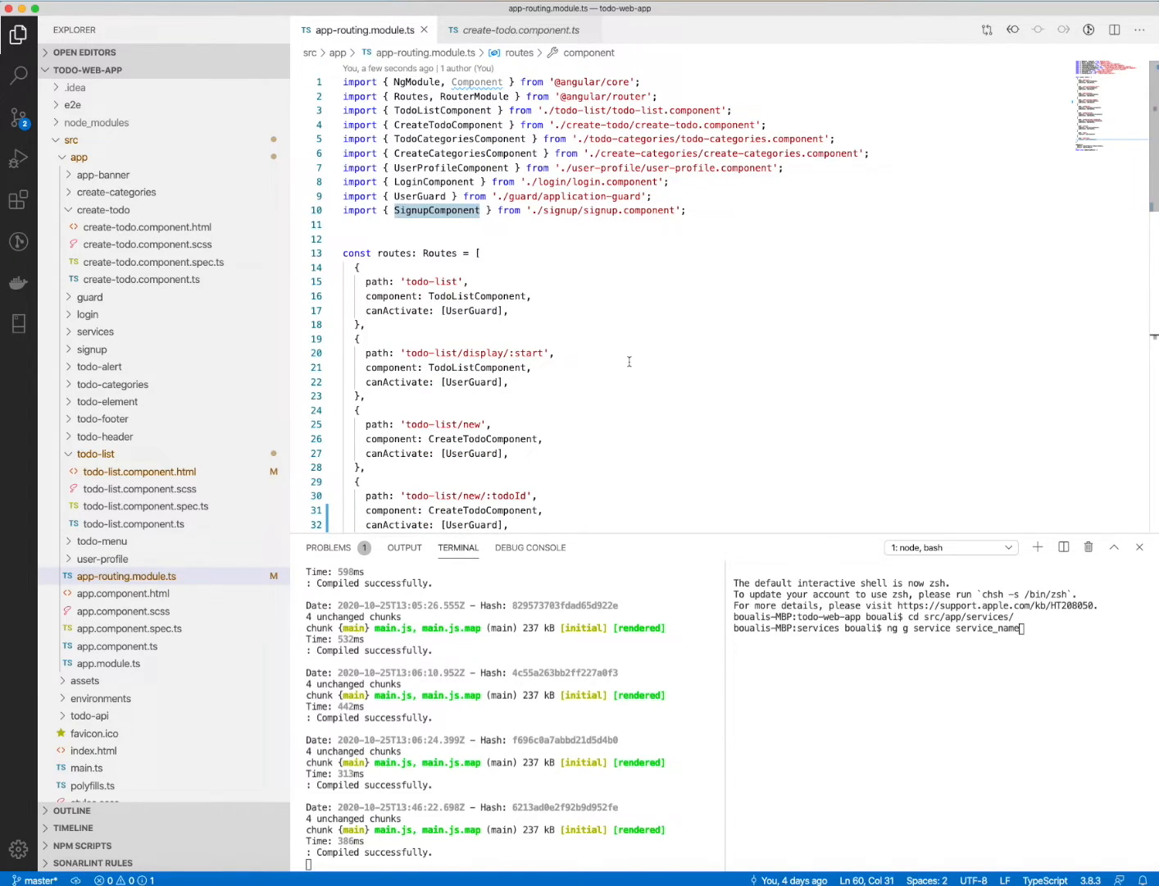
scroll("down", 3)
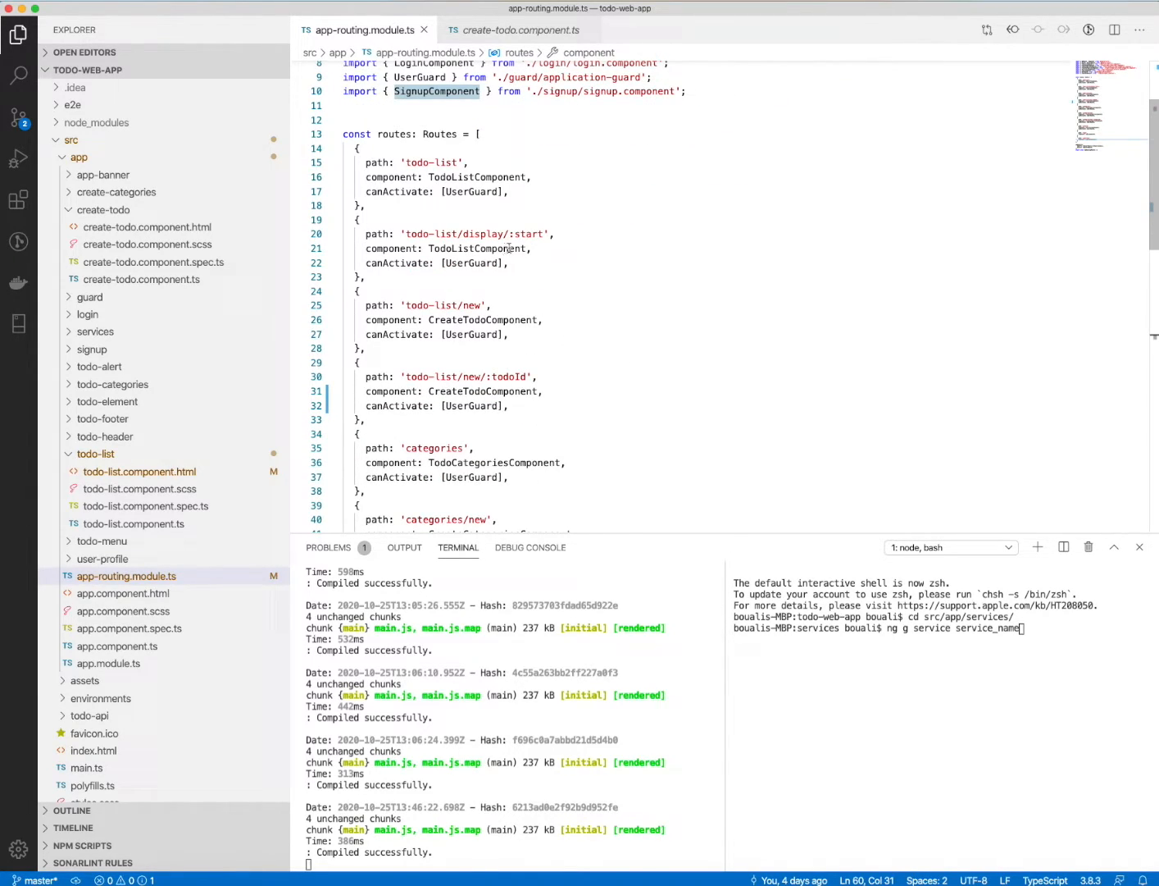
left_click(105, 210)
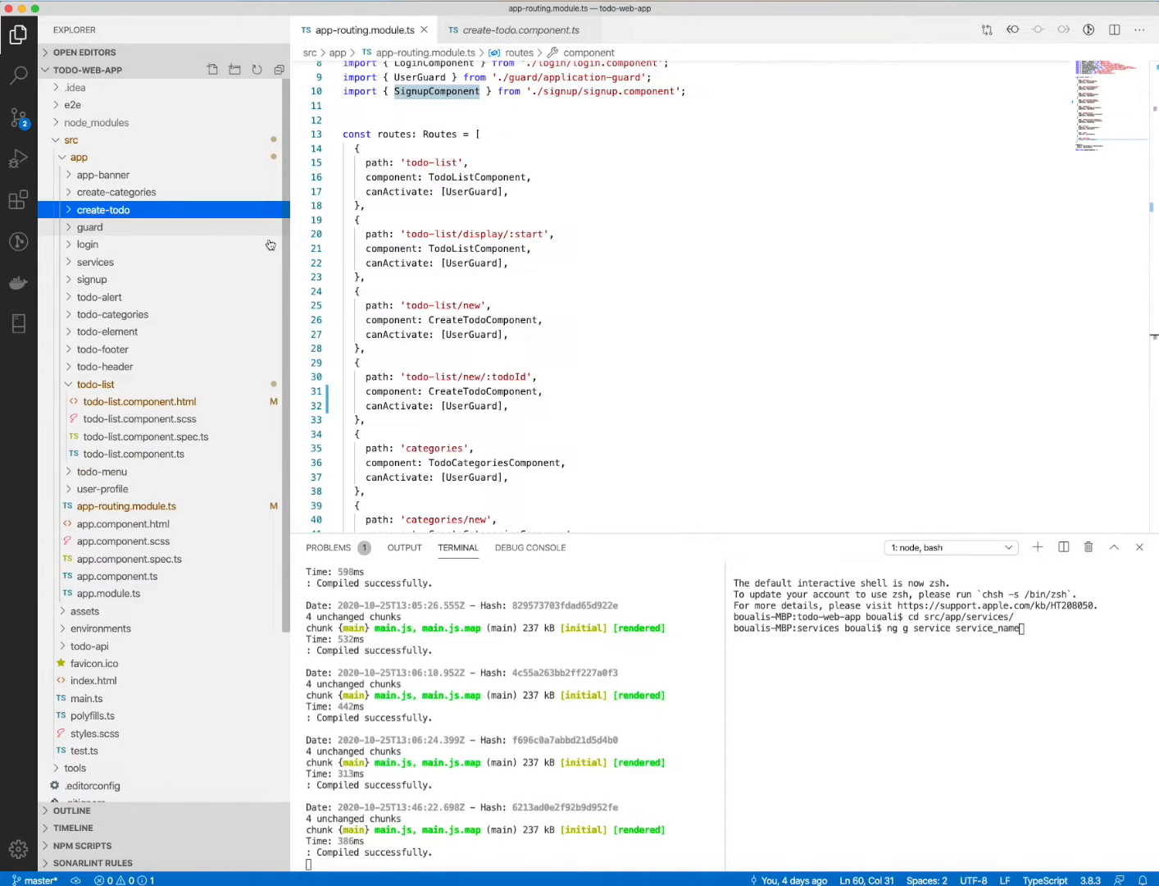
mouse_move(545, 286)
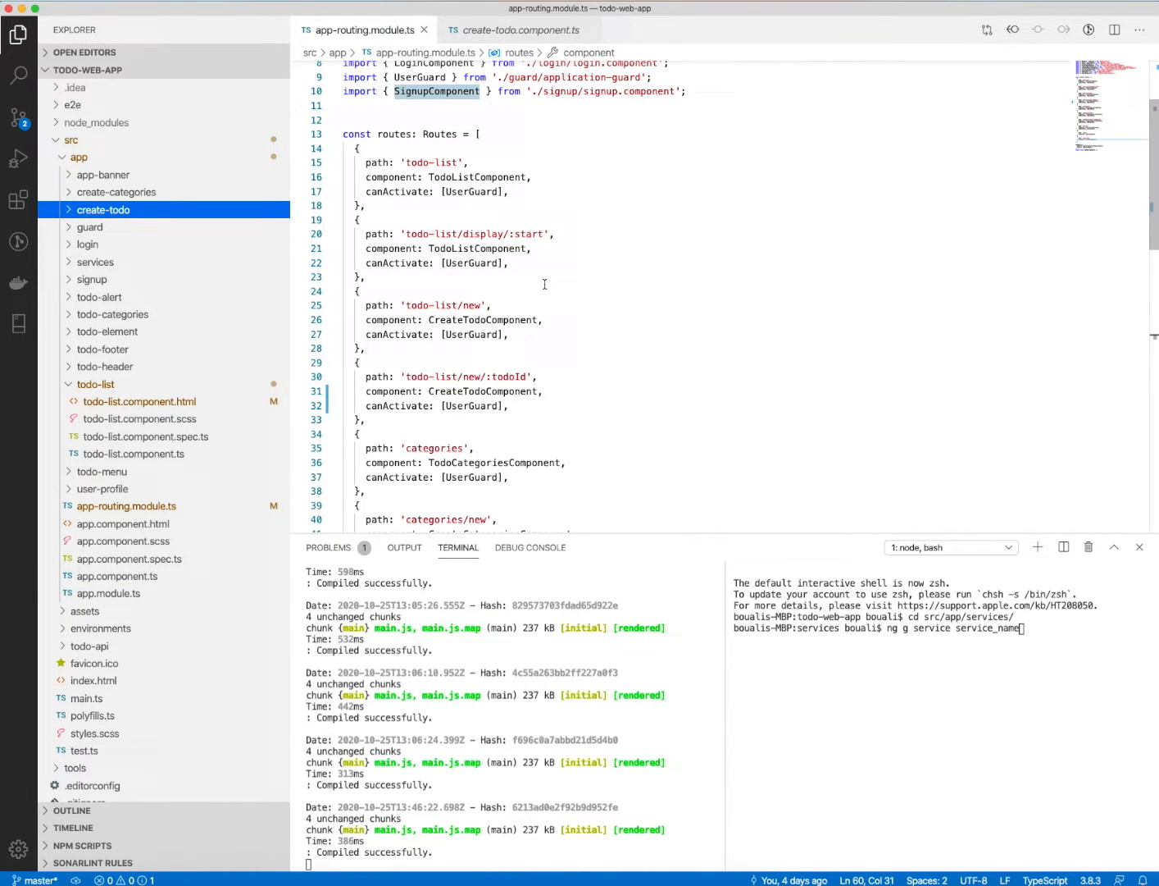